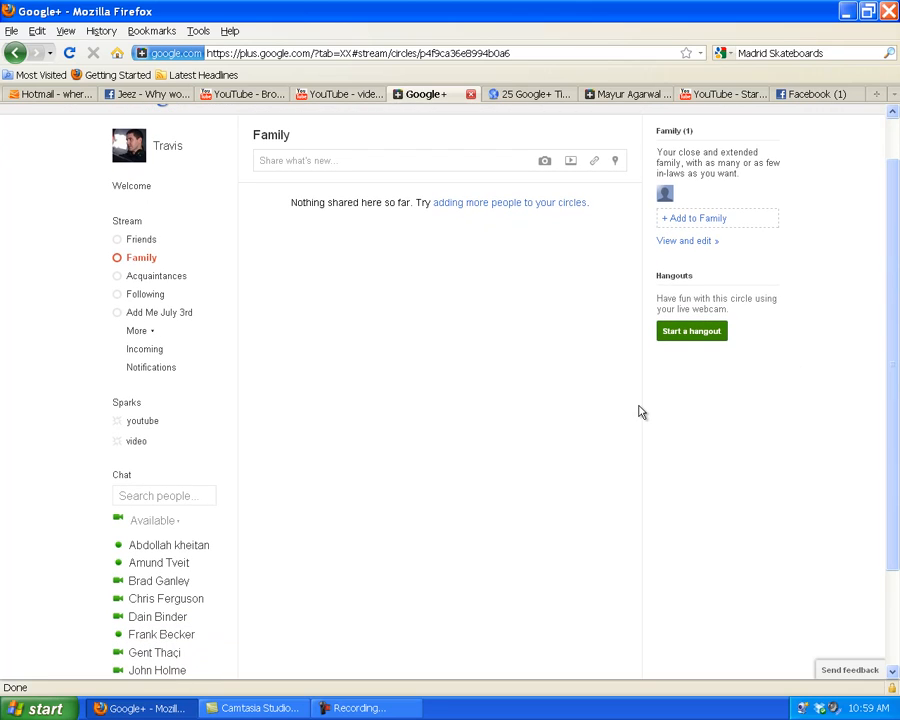
mouse_move(634, 414)
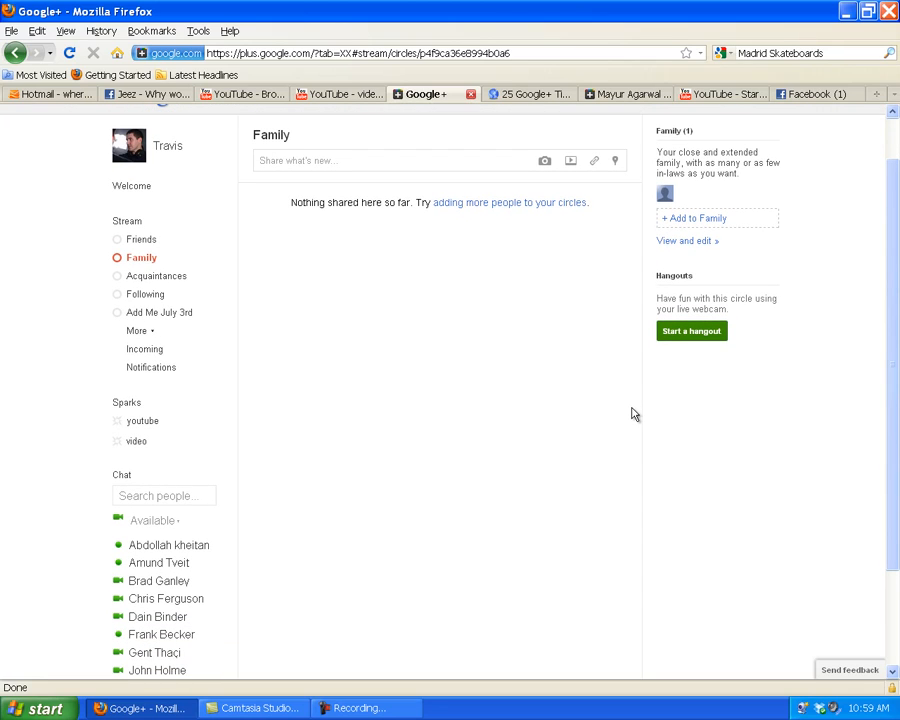
mouse_move(400, 364)
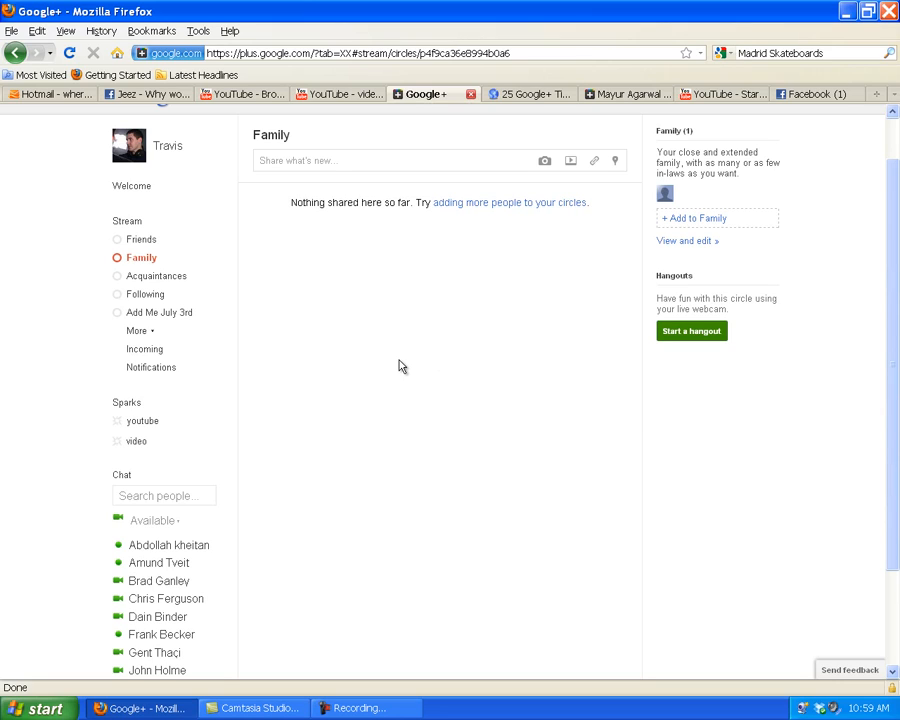
mouse_move(348, 350)
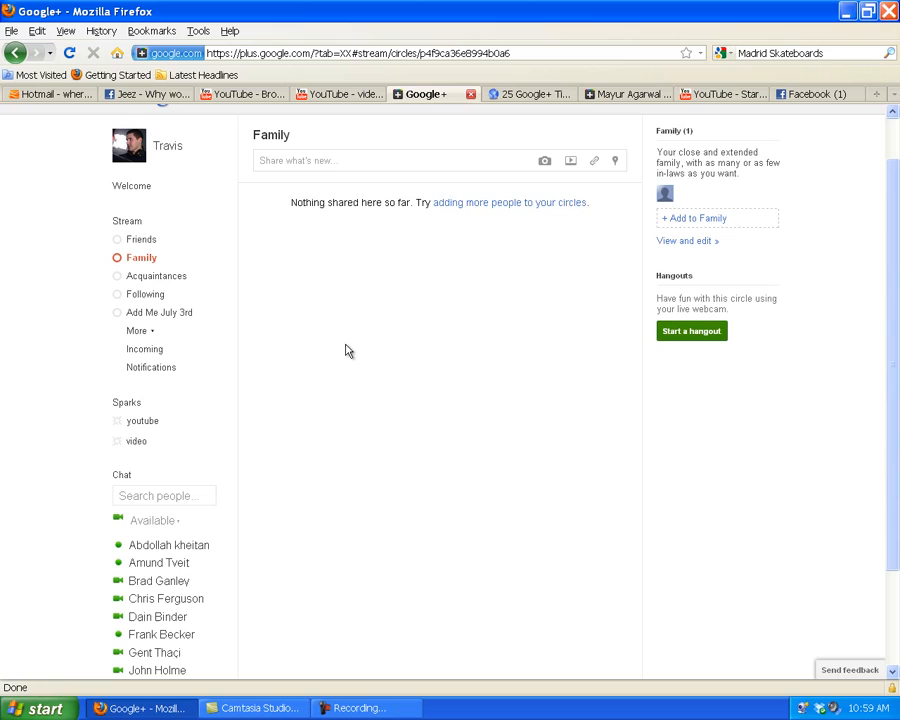
mouse_move(220, 262)
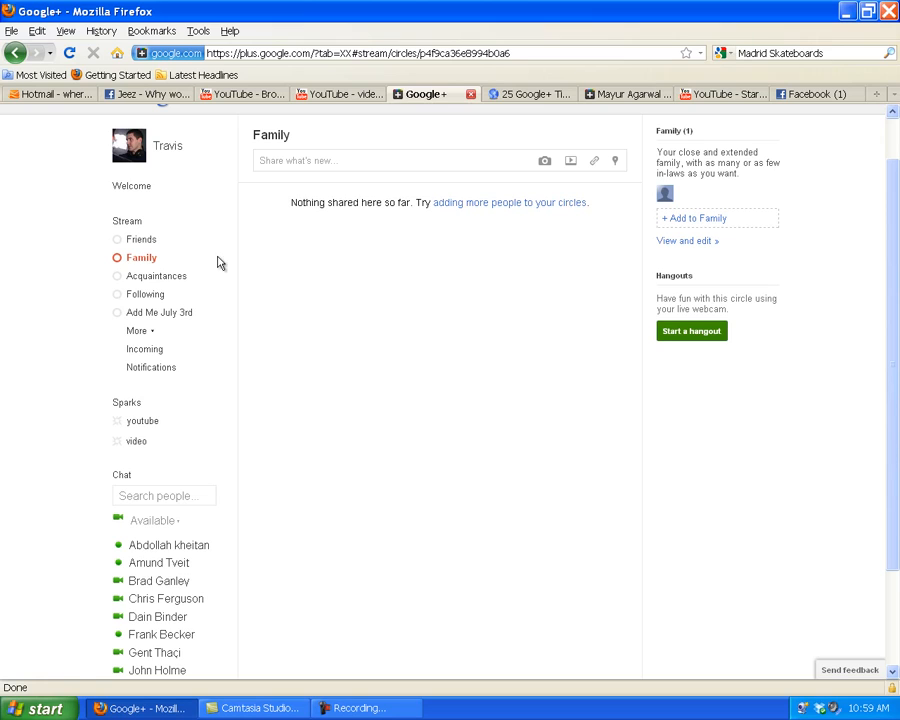
mouse_move(140, 240)
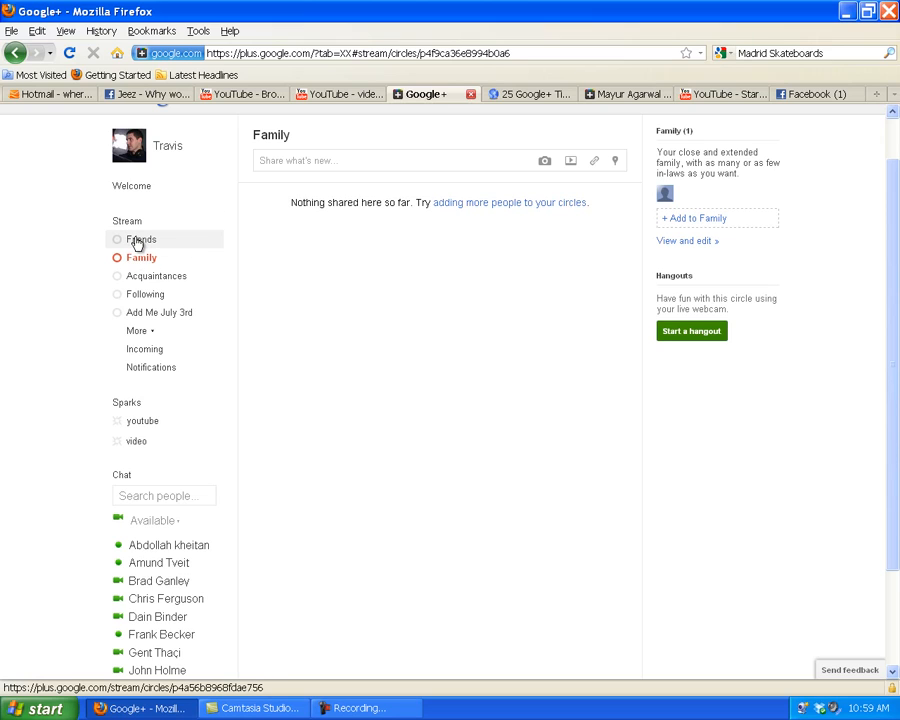
mouse_move(224, 264)
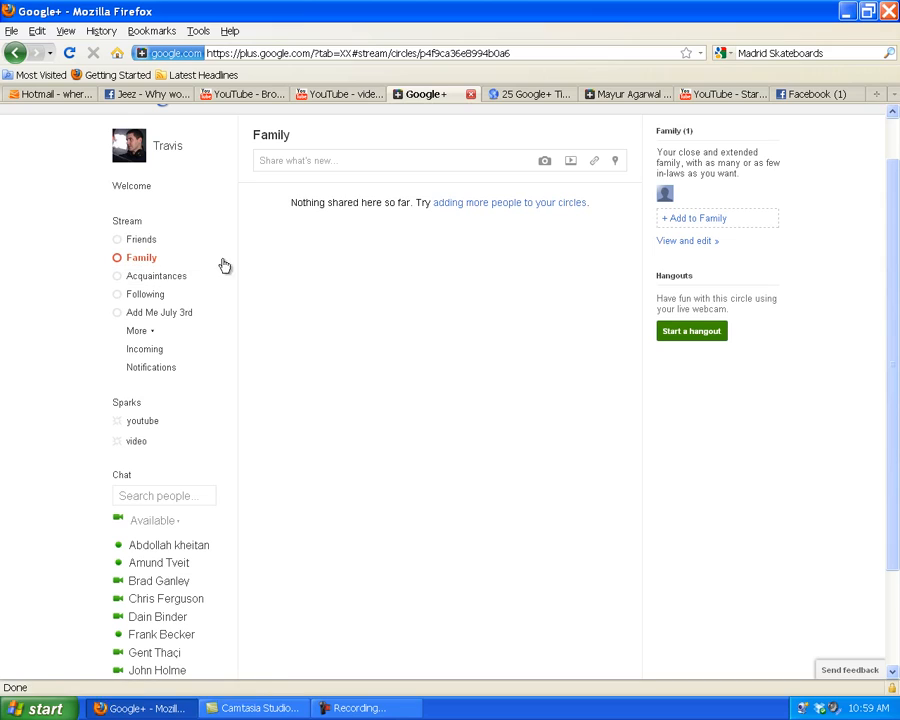
mouse_move(132, 228)
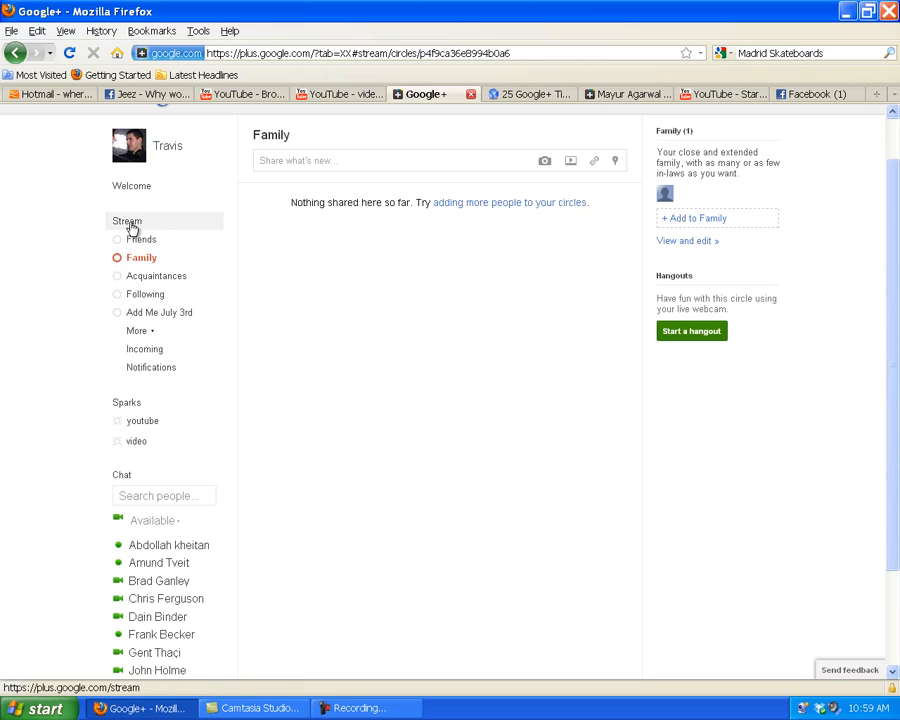
mouse_move(856, 296)
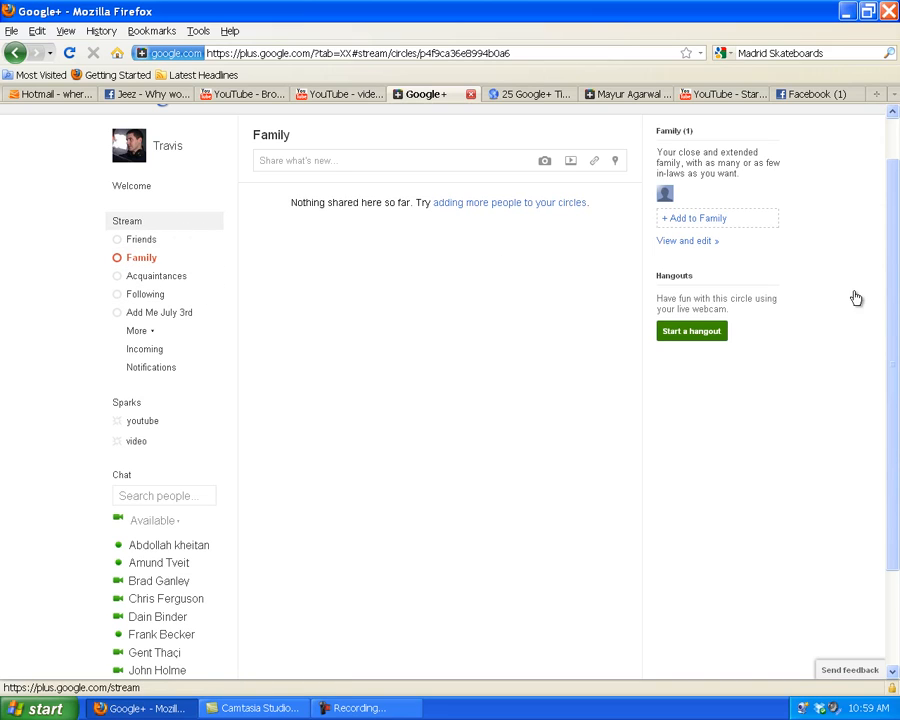
Load the all-circles Stream from the sidebar and scroll through the newer posts
click(128, 274)
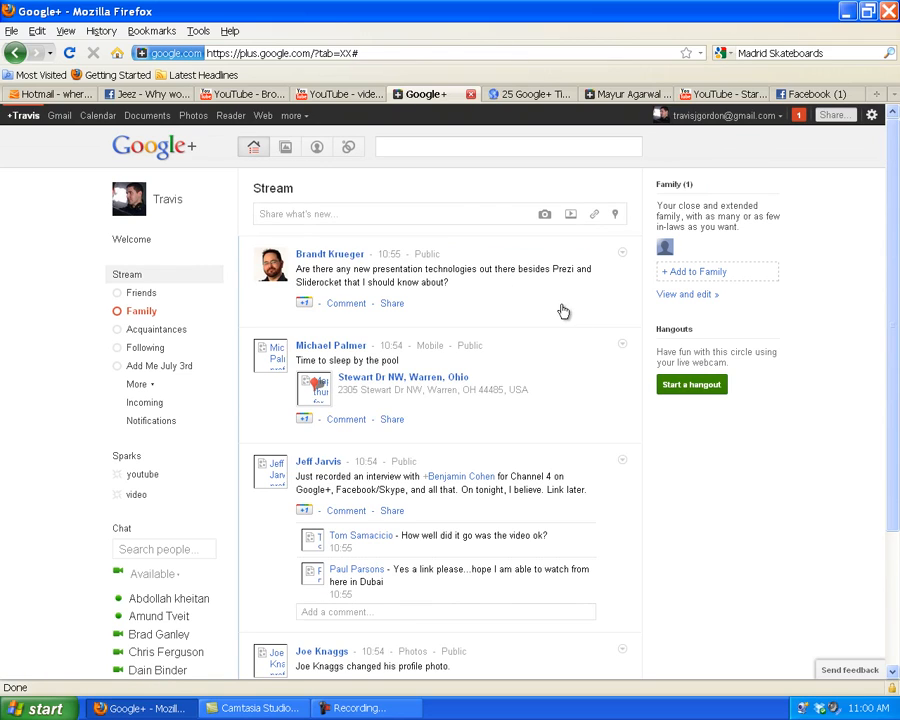
mouse_move(132, 276)
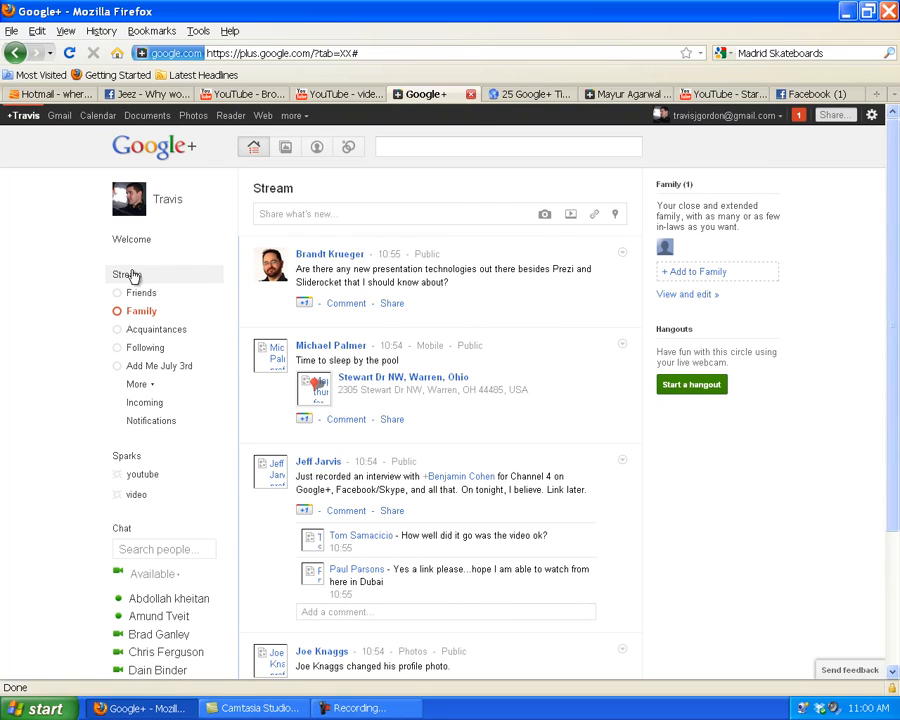
click(122, 276)
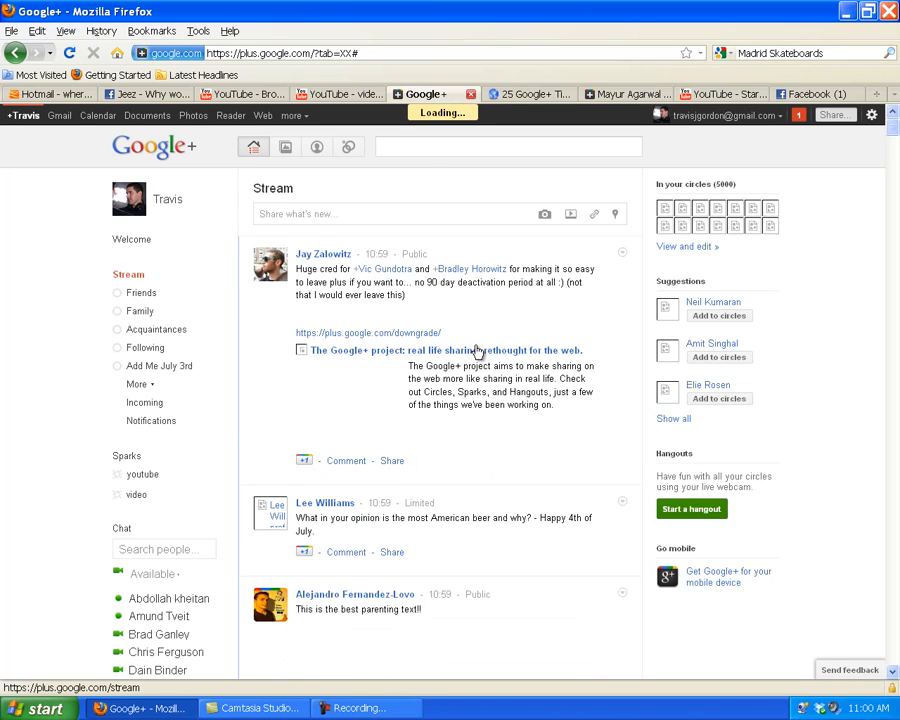
scroll(down, 3)
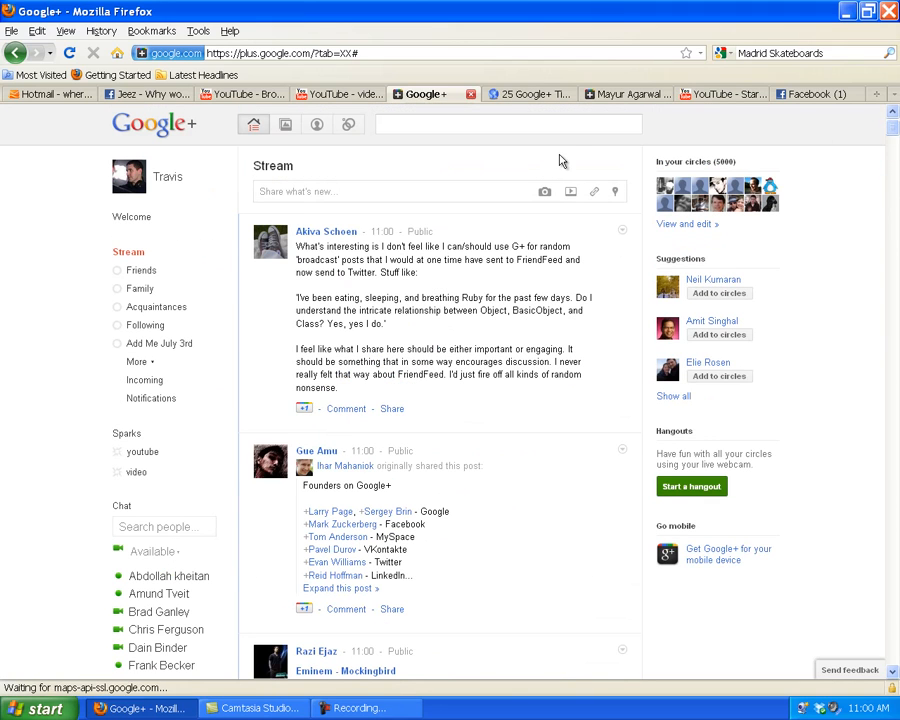
mouse_move(144, 294)
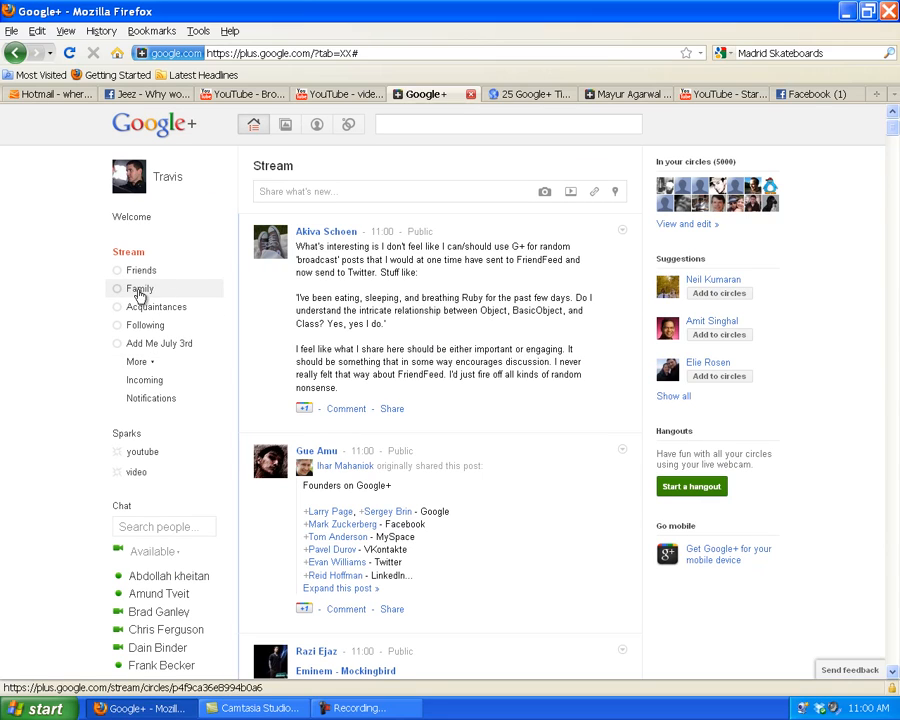
Filter to Family, then Acquaintances, and start a post addressed to Acquaintances
click(140, 288)
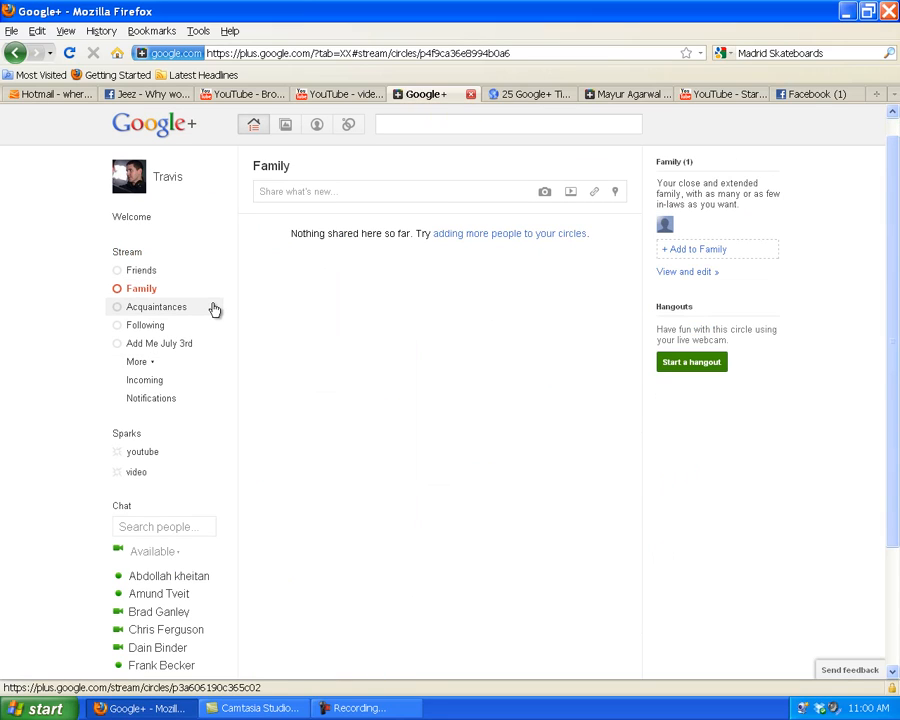
mouse_move(308, 316)
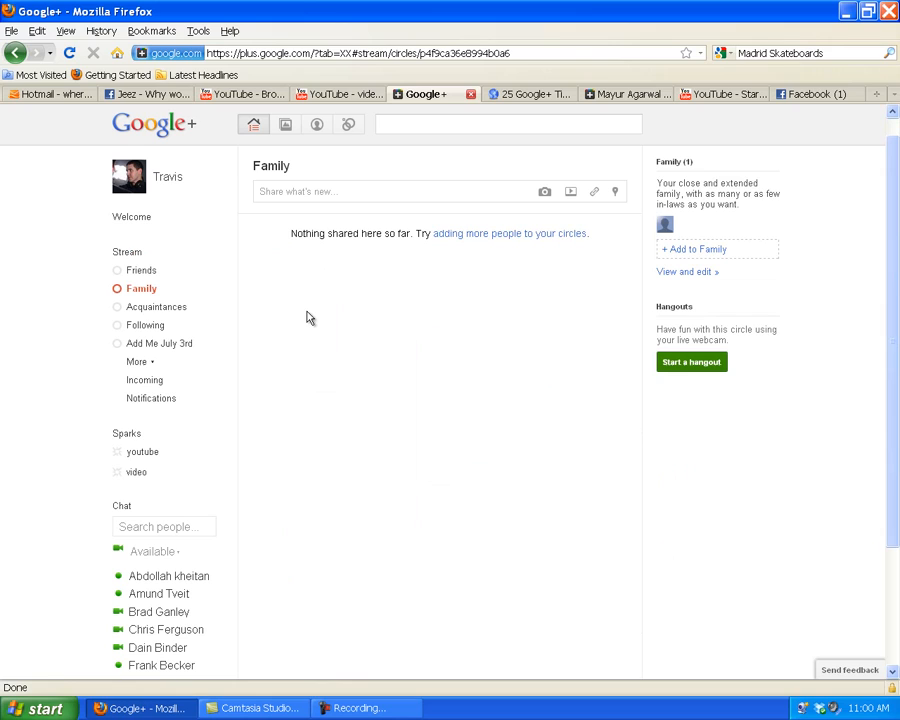
mouse_move(232, 262)
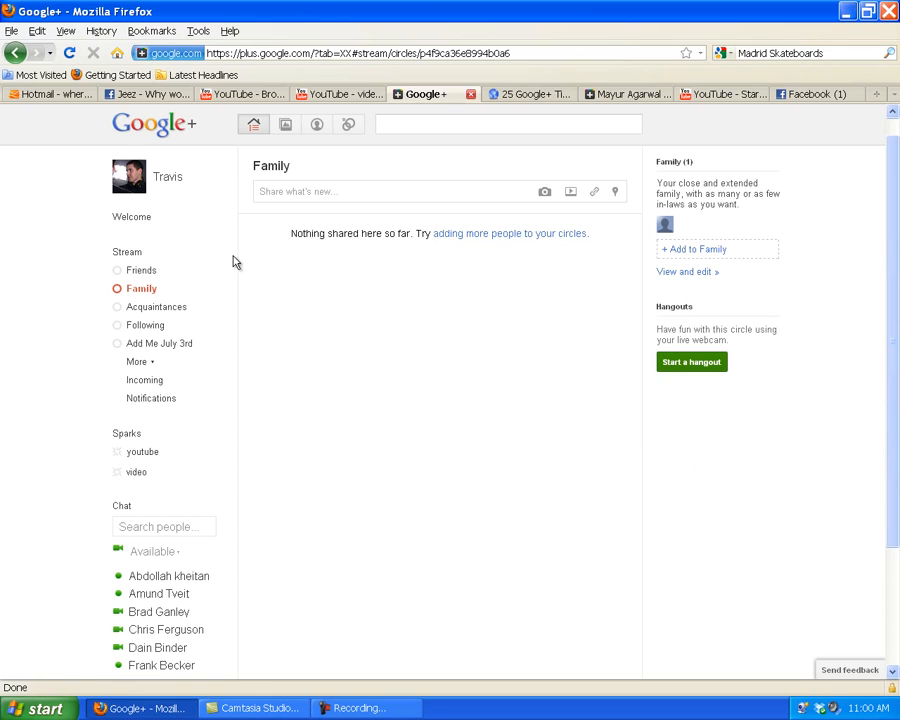
mouse_move(156, 312)
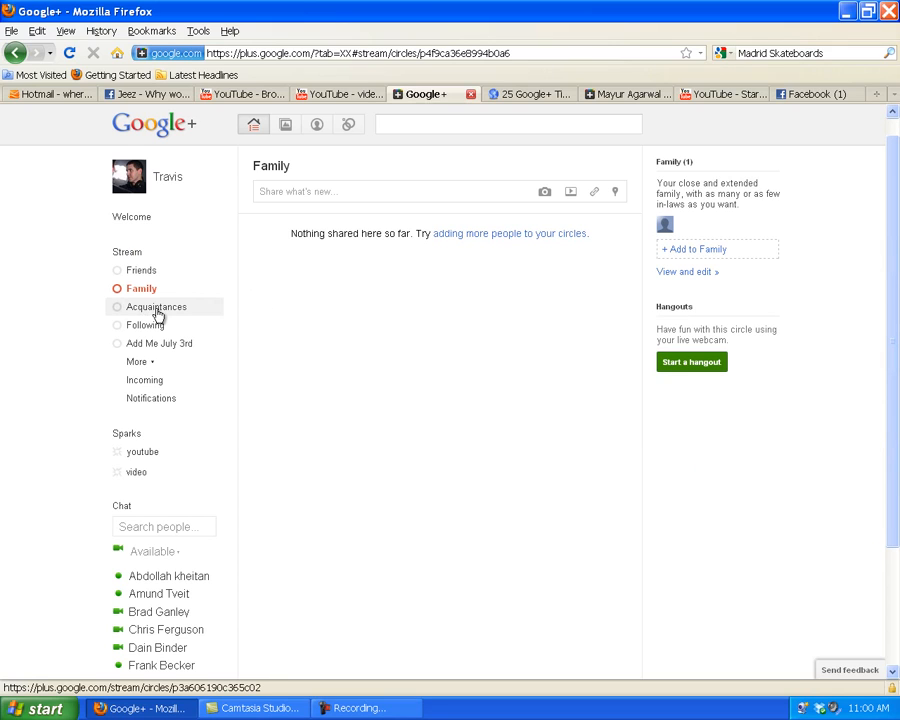
click(156, 308)
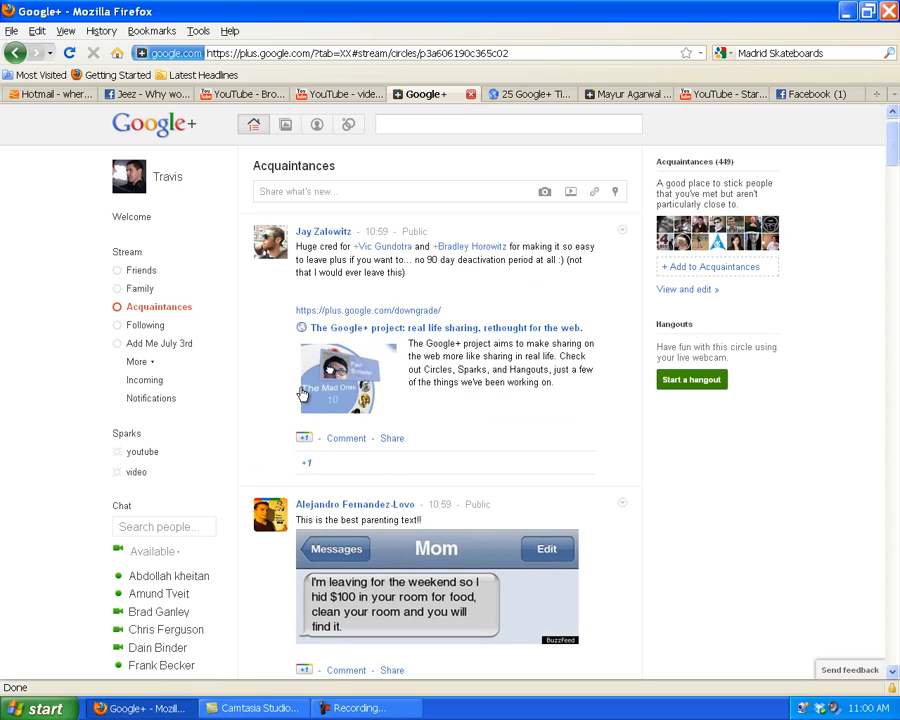
mouse_move(332, 274)
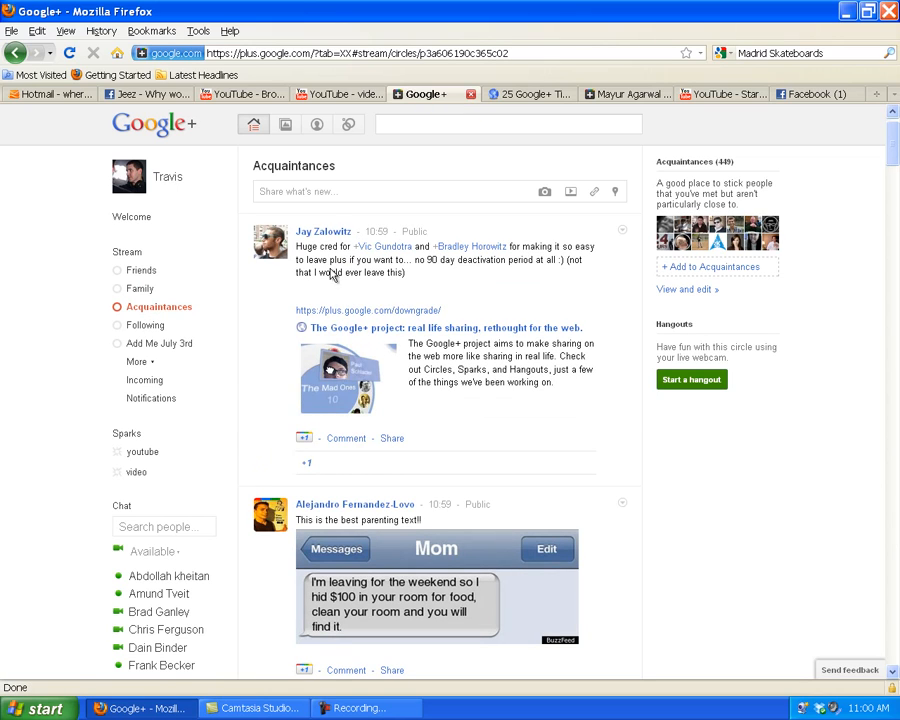
click(390, 192)
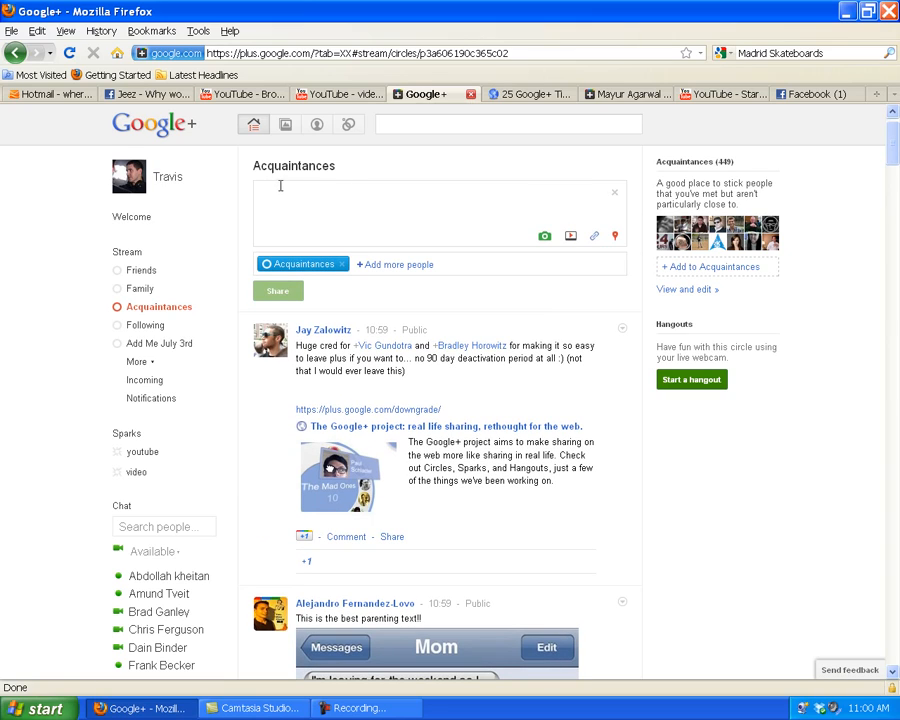
mouse_move(324, 192)
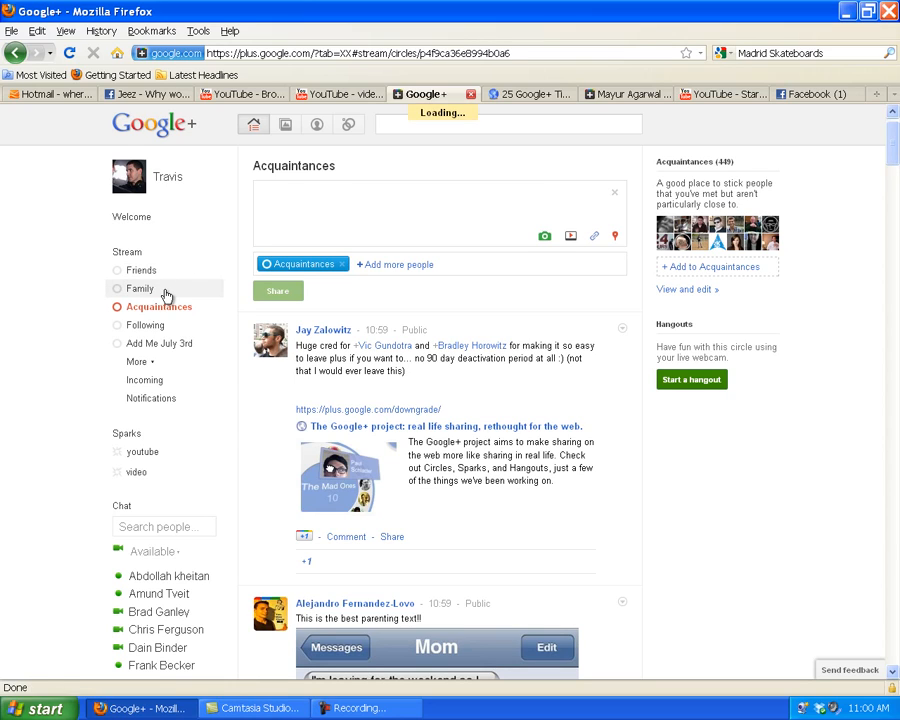
Switch to the Family stream and address a new post to Family plus Public, with Also email ticked
click(140, 288)
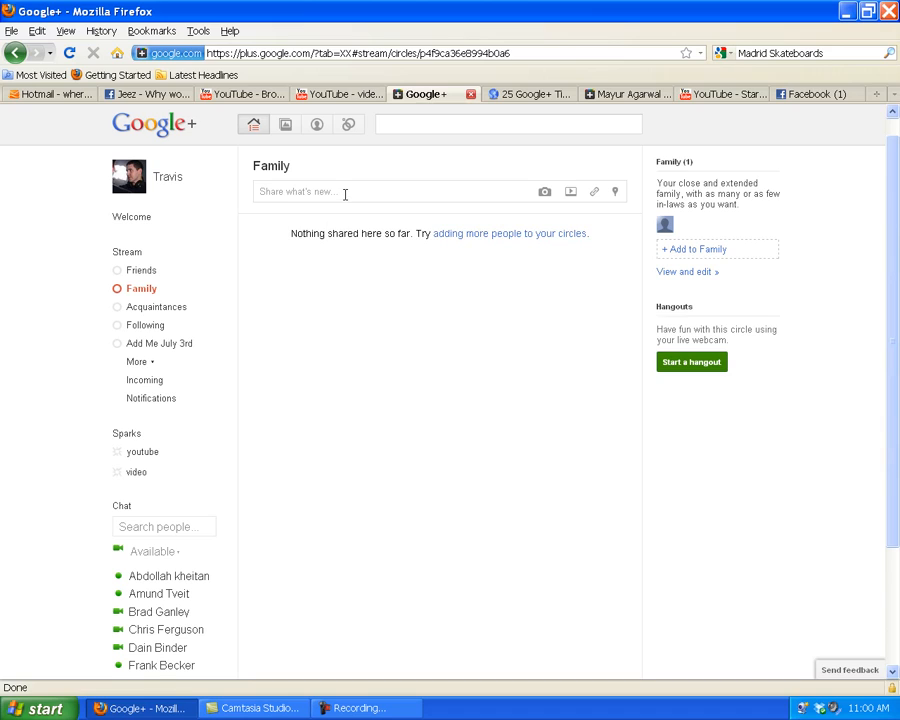
click(344, 192)
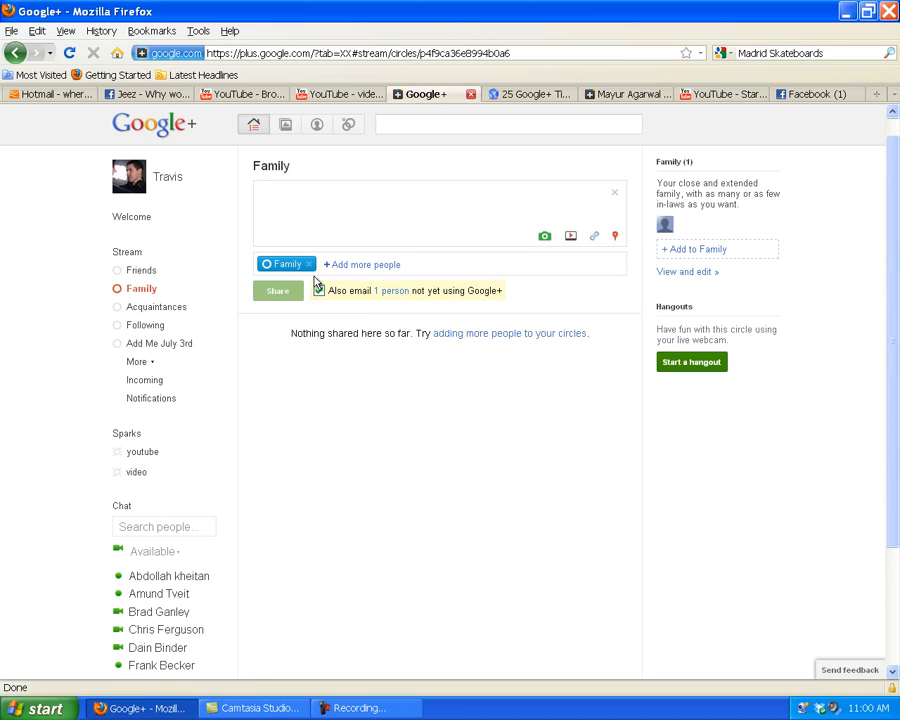
click(320, 290)
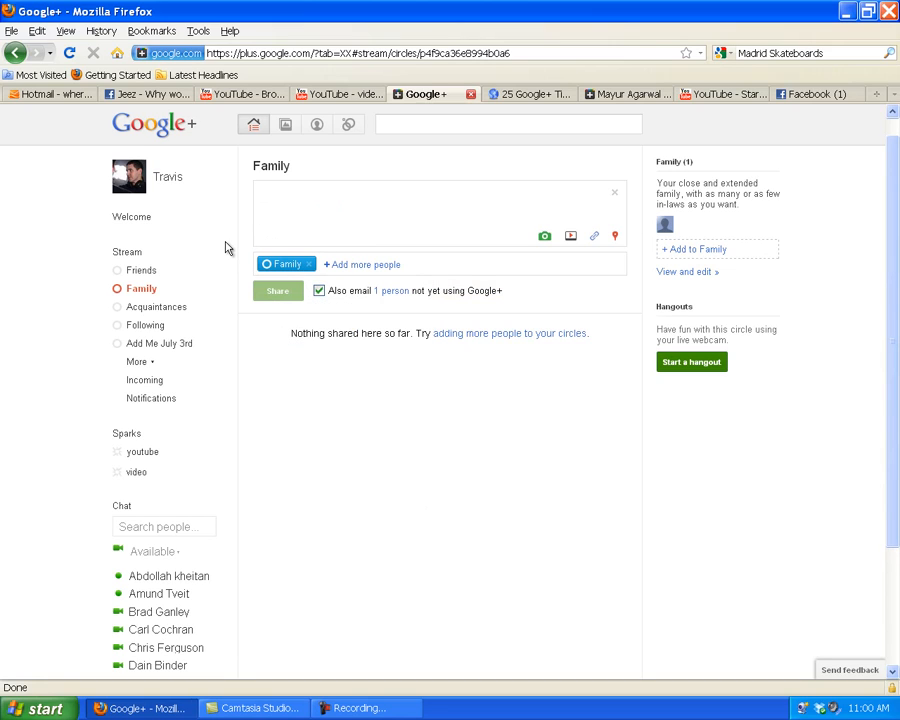
mouse_move(332, 270)
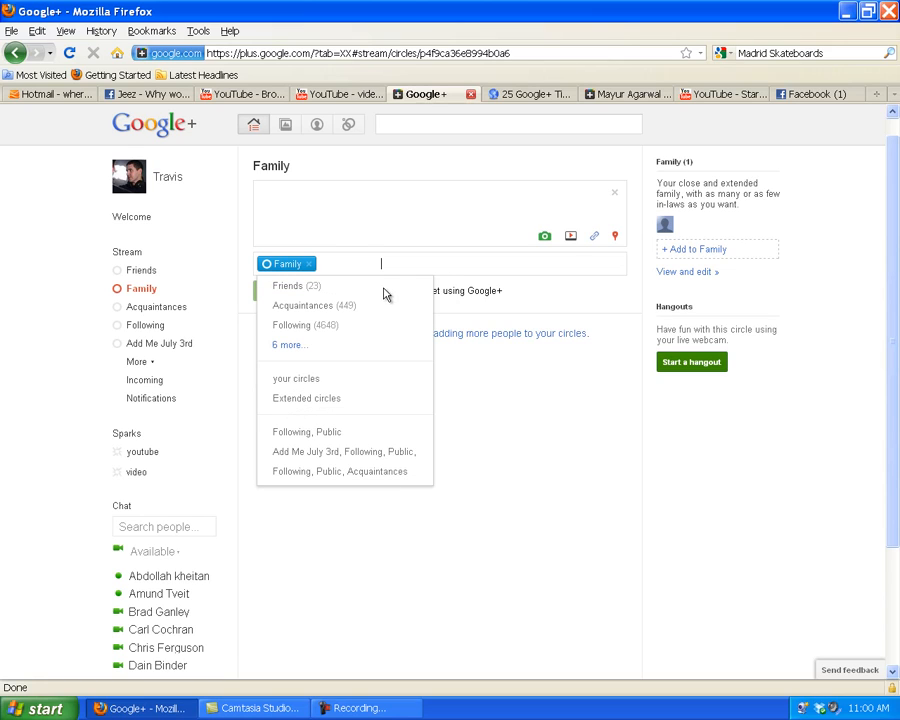
click(300, 432)
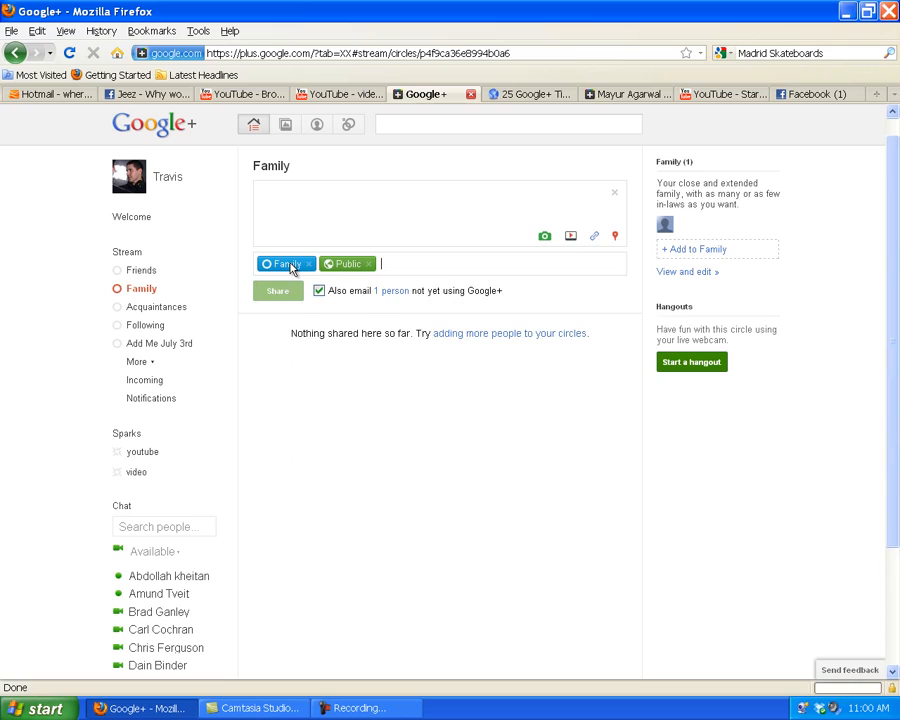
mouse_move(352, 338)
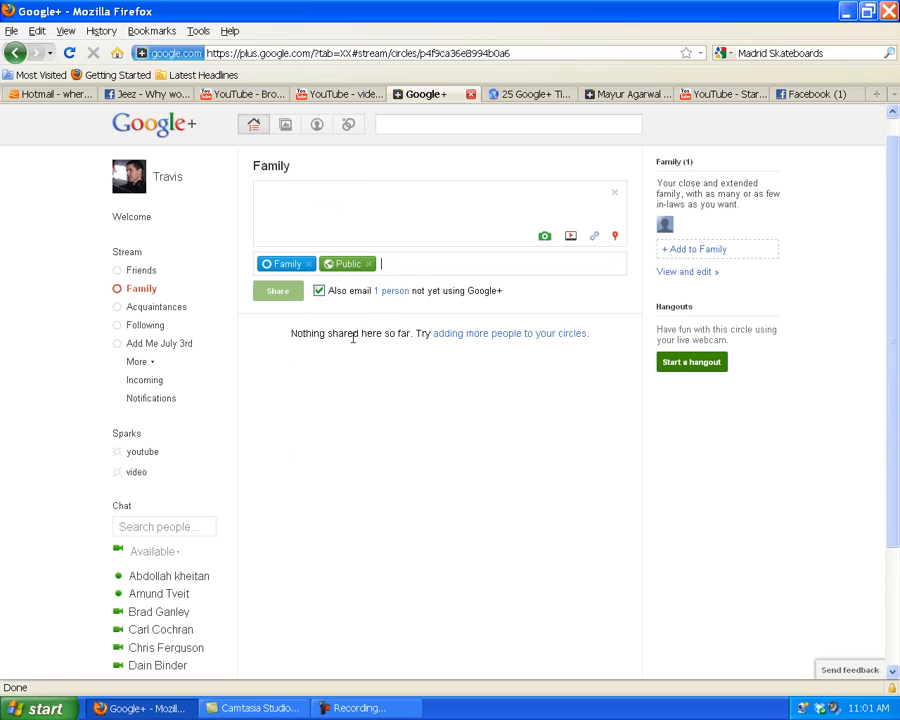
mouse_move(368, 268)
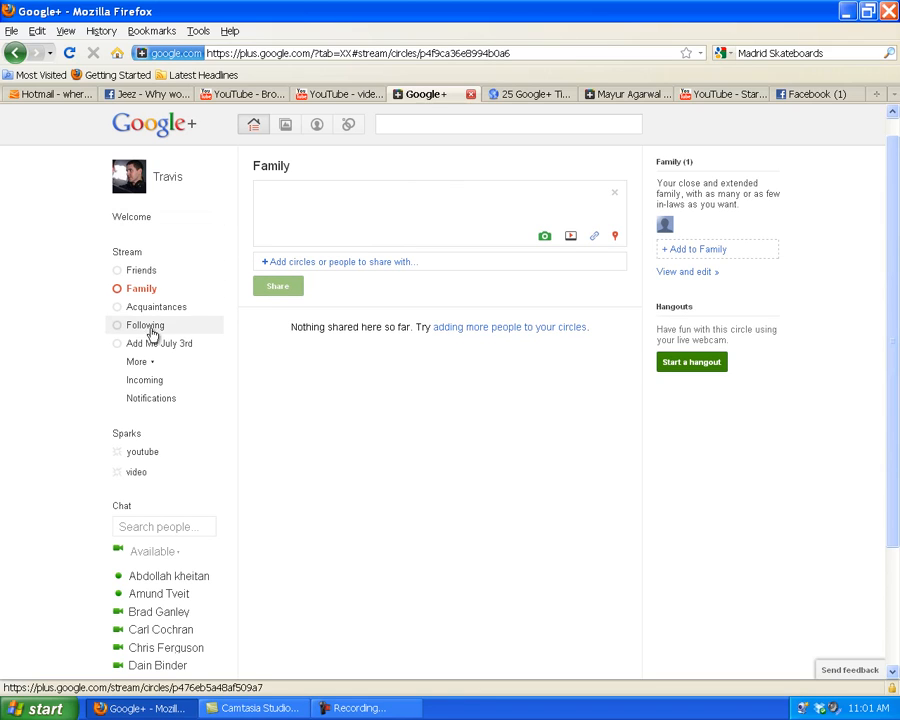
Step through Acquaintances and Following to the custom Add Me July 3rd circle stream
click(156, 306)
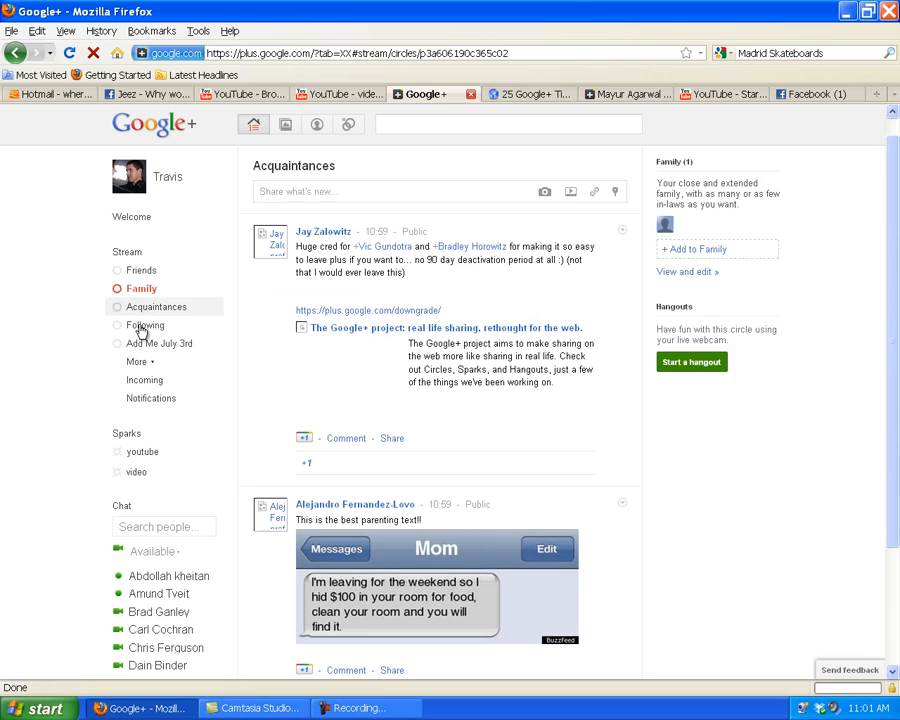
click(156, 306)
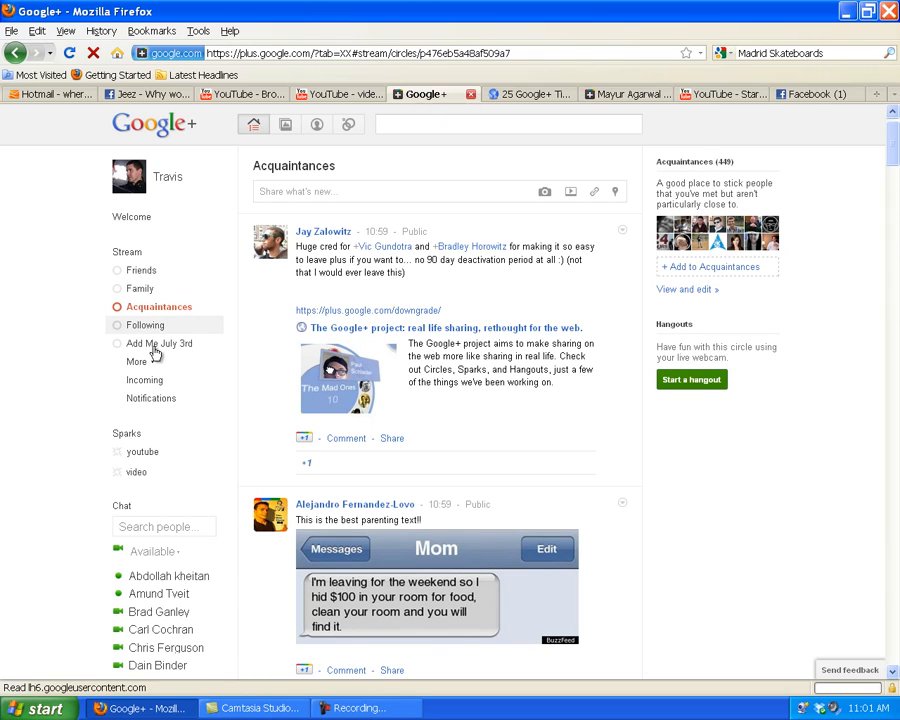
click(144, 324)
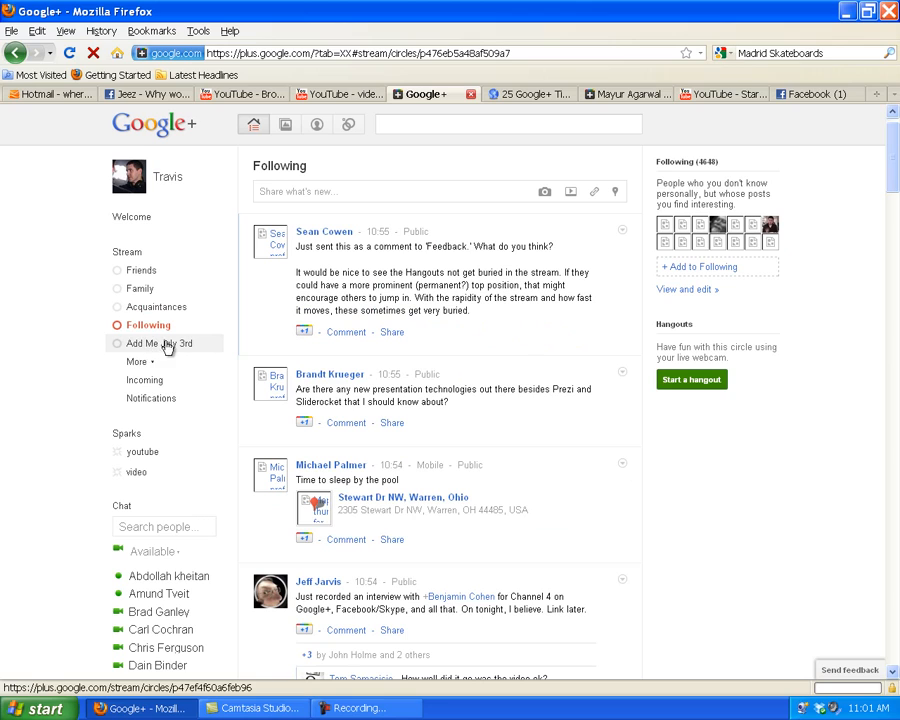
click(160, 344)
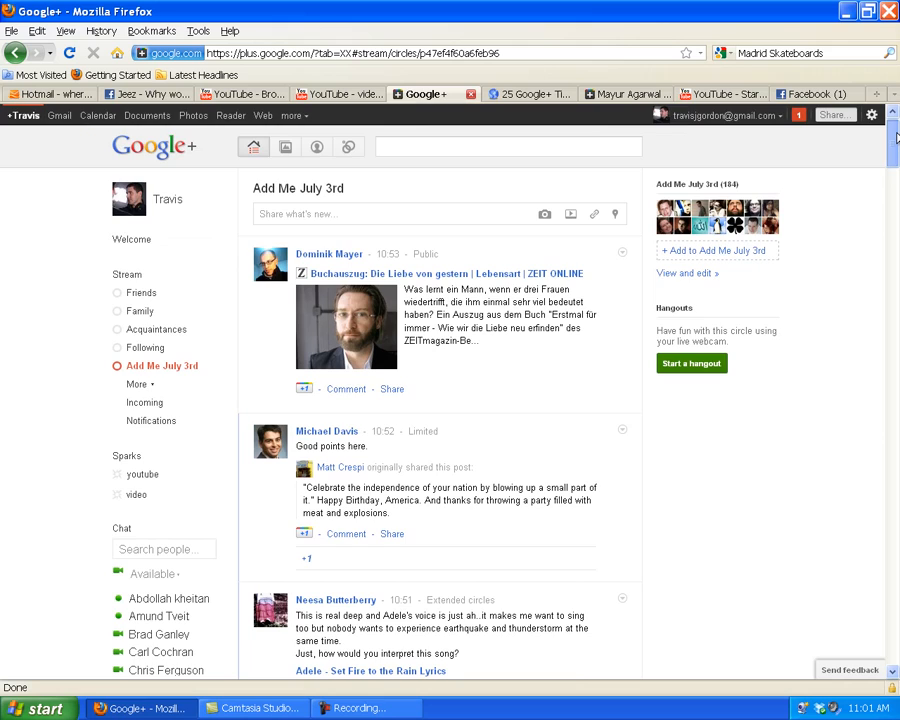
scroll(down, 3)
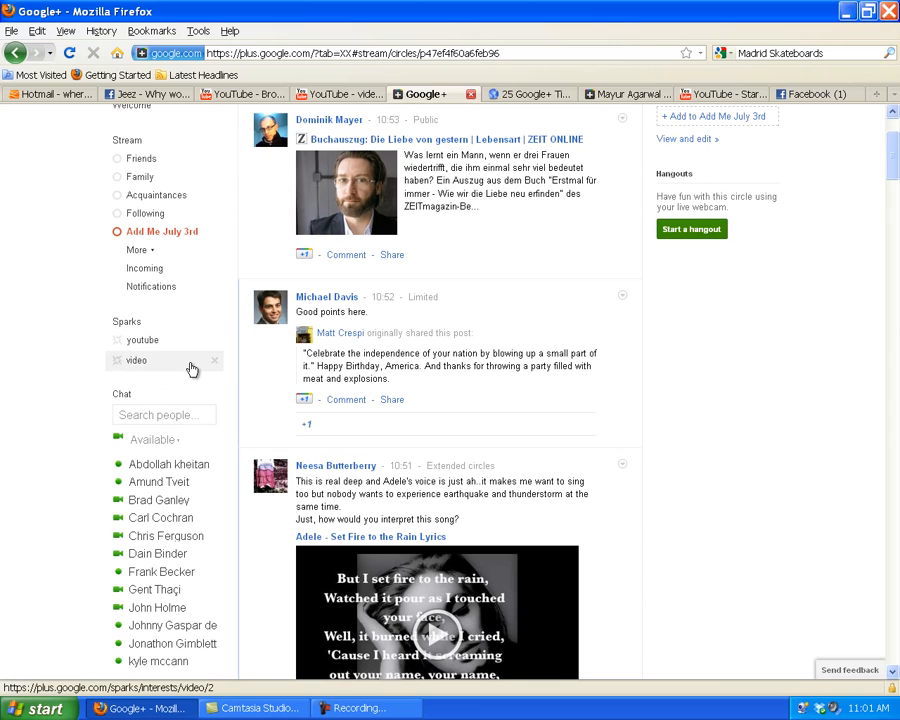
scroll(down, 3)
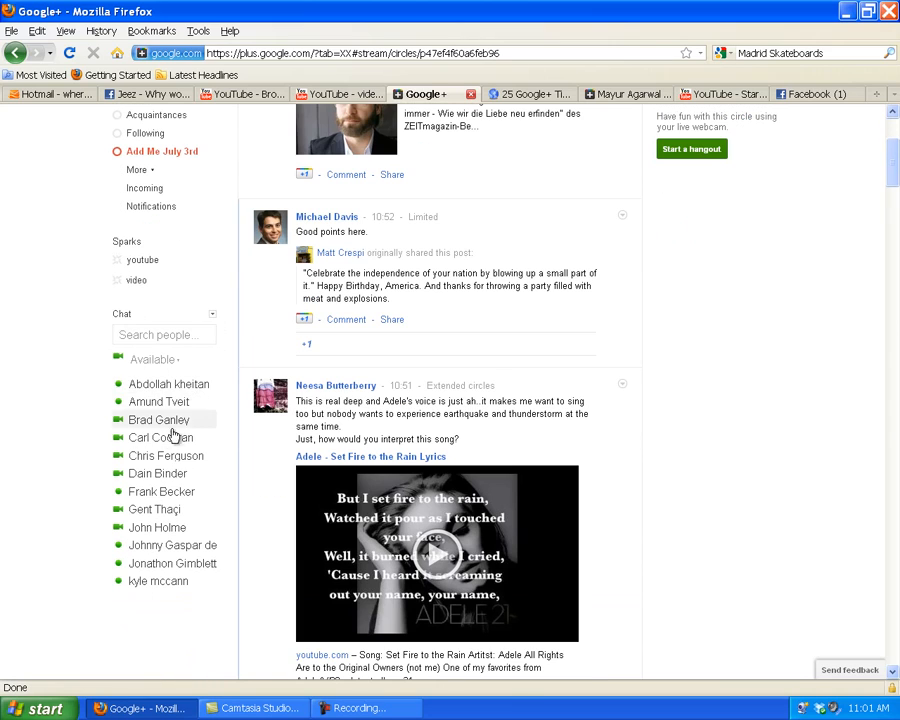
mouse_move(160, 492)
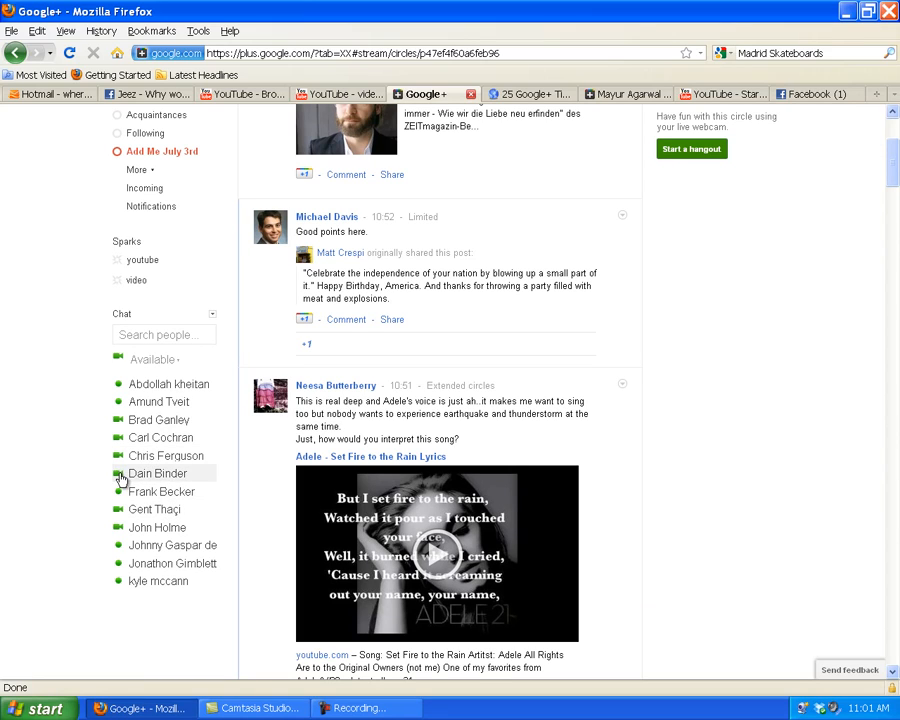
mouse_move(156, 420)
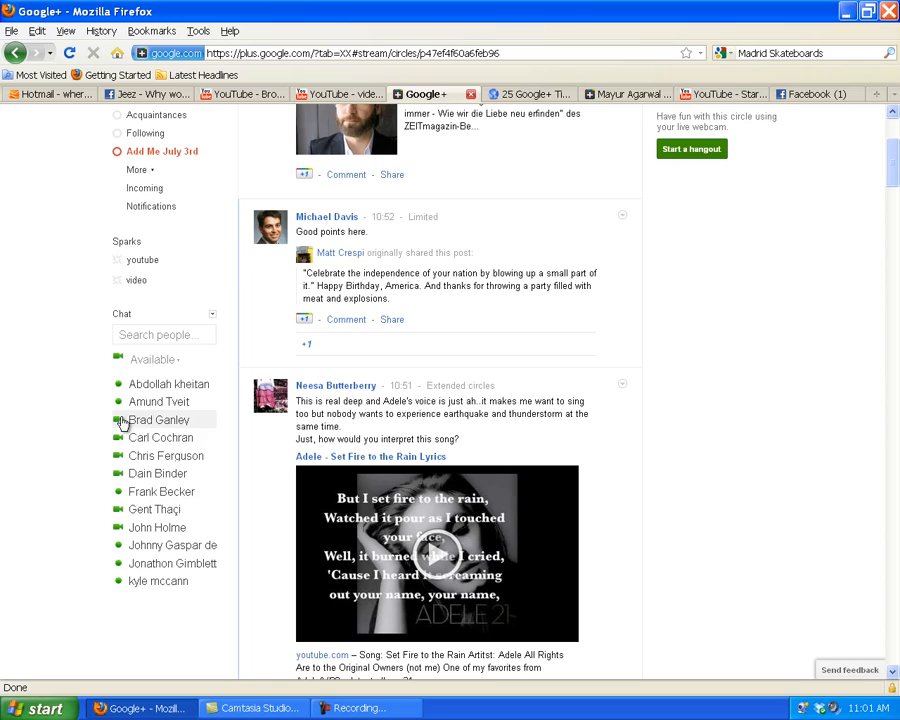
mouse_move(118, 492)
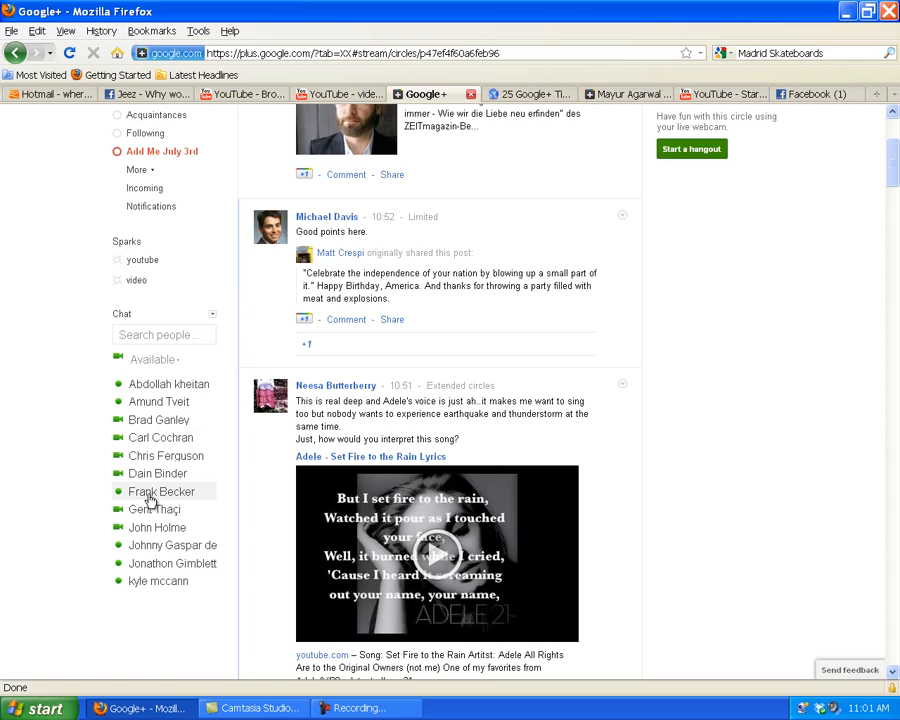
click(160, 492)
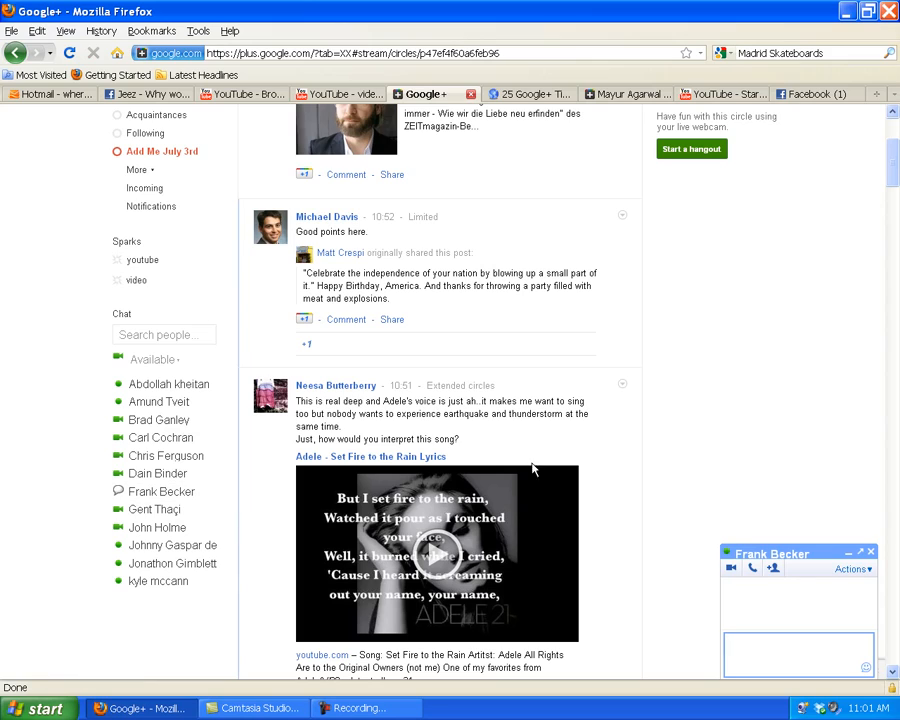
mouse_move(836, 626)
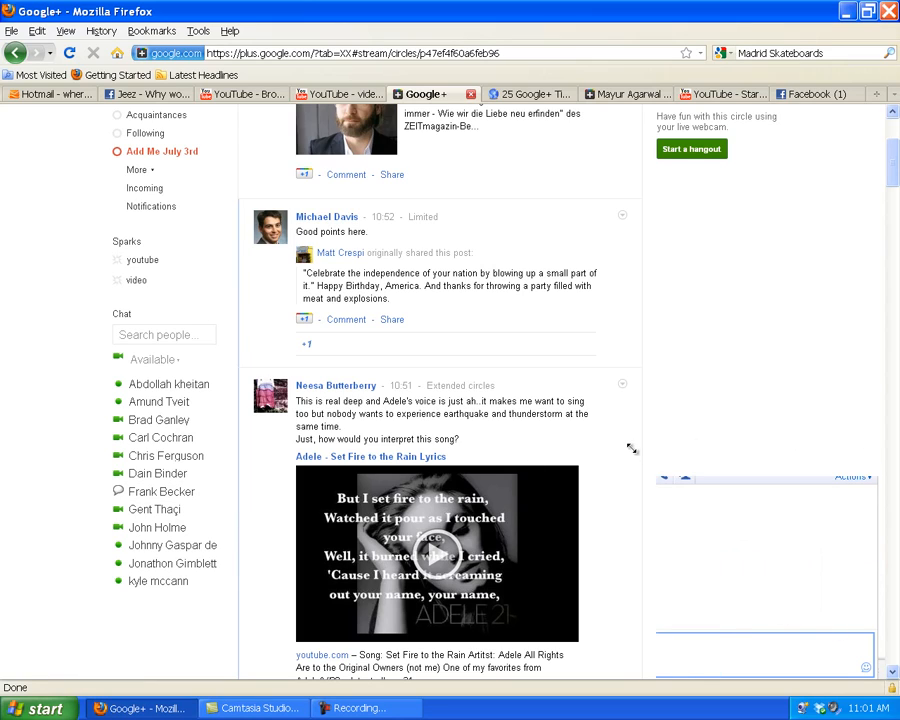
click(160, 492)
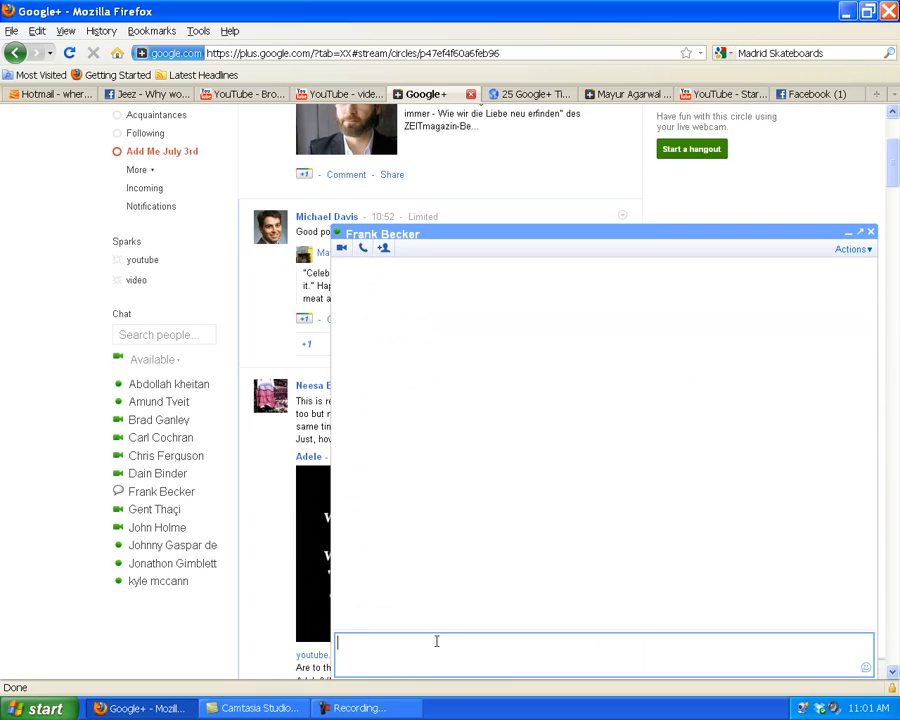
text(hi)
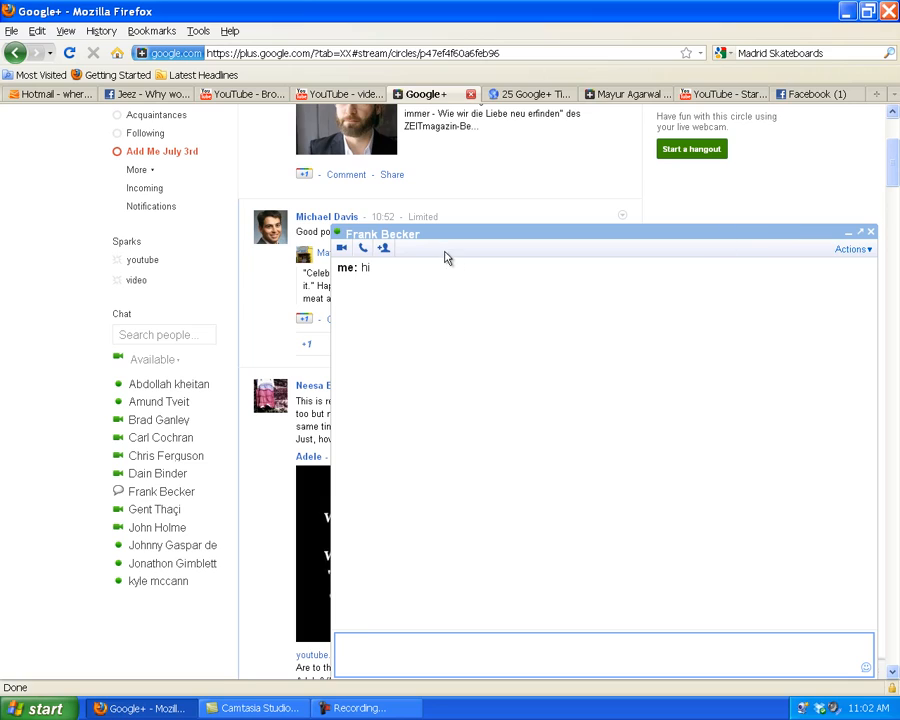
mouse_move(592, 264)
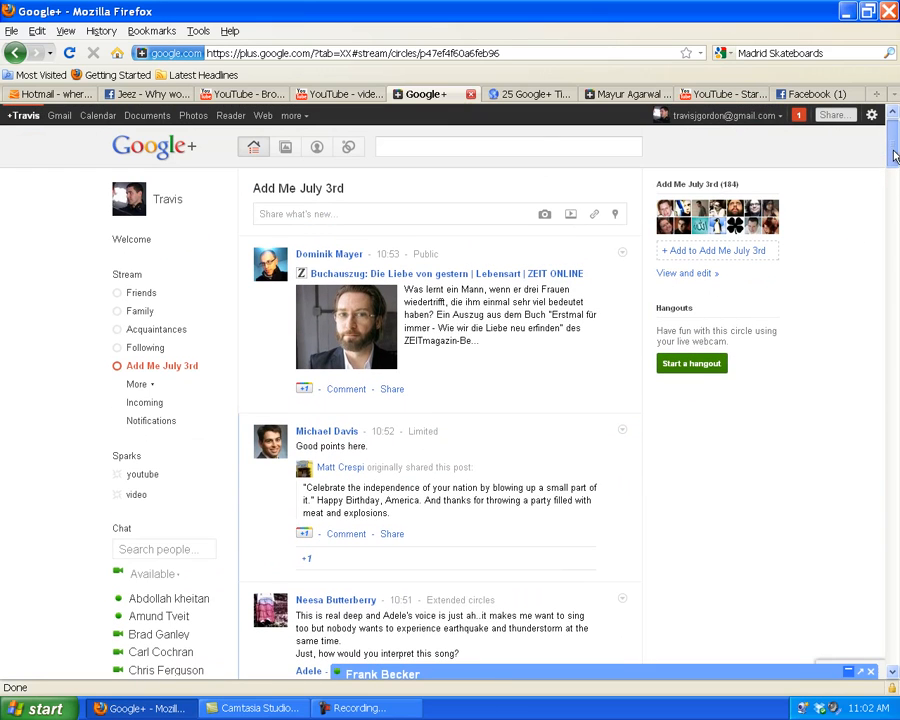
mouse_move(860, 328)
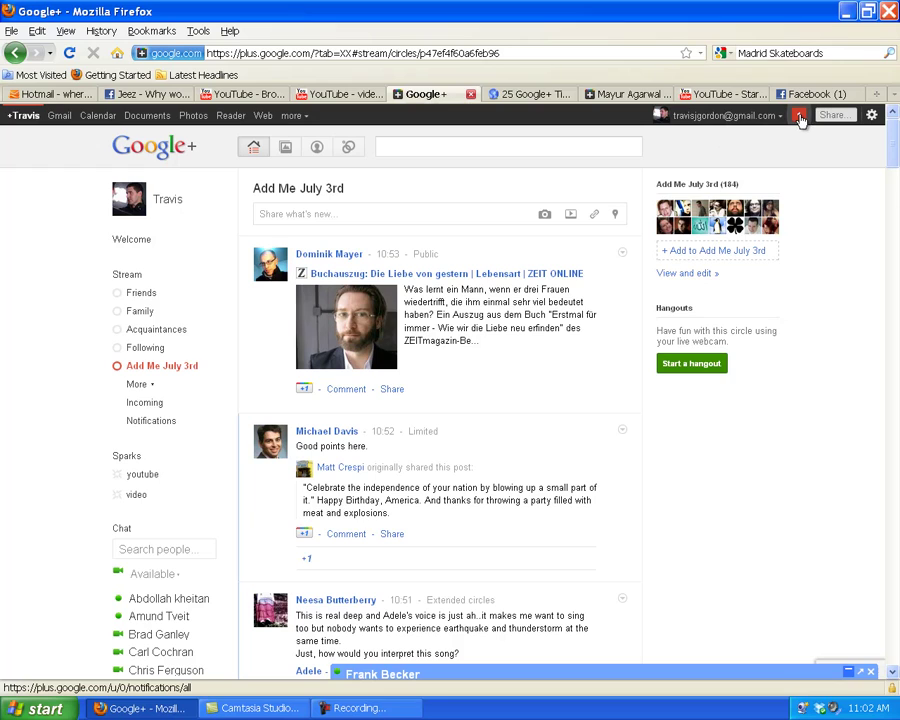
click(794, 116)
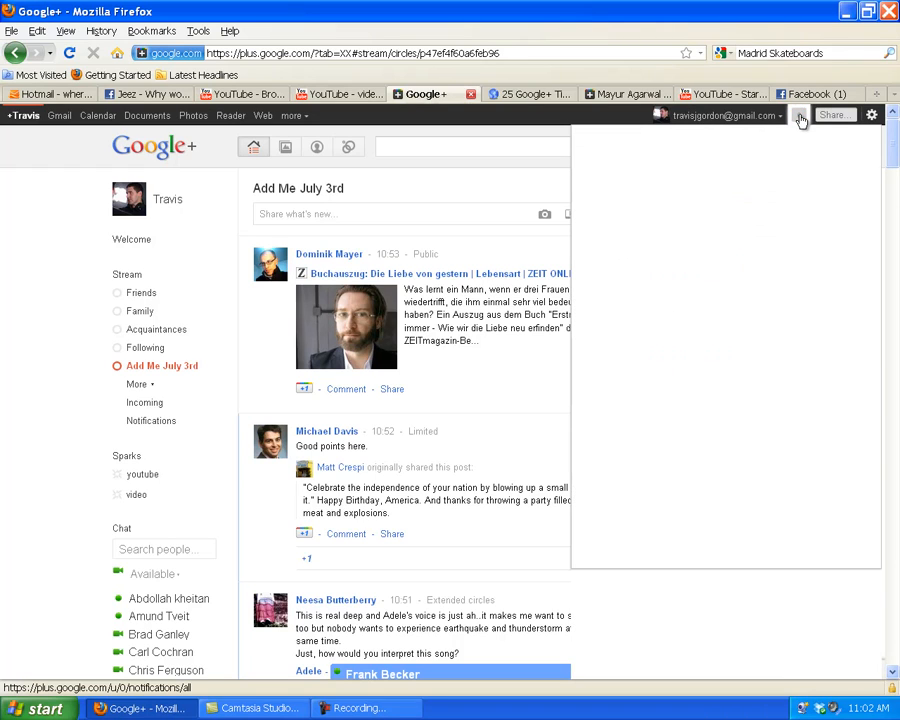
click(792, 116)
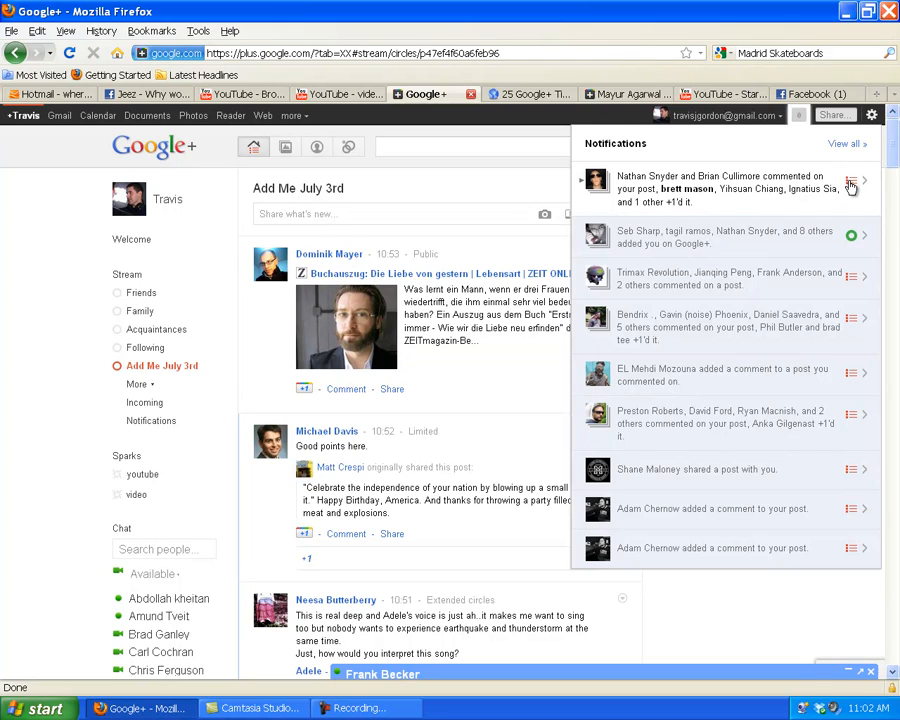
click(852, 180)
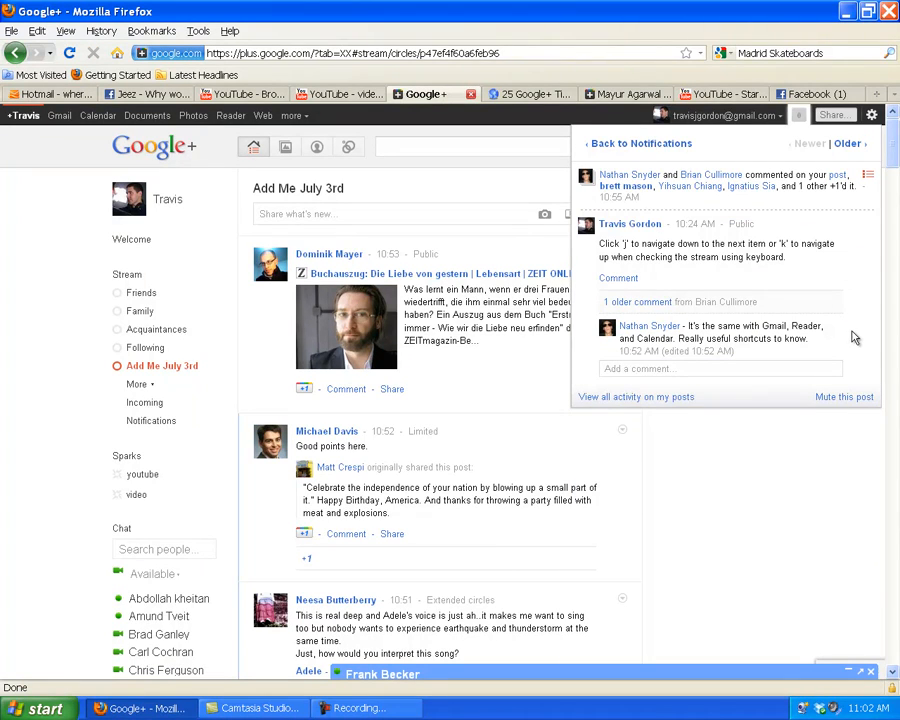
mouse_move(682, 288)
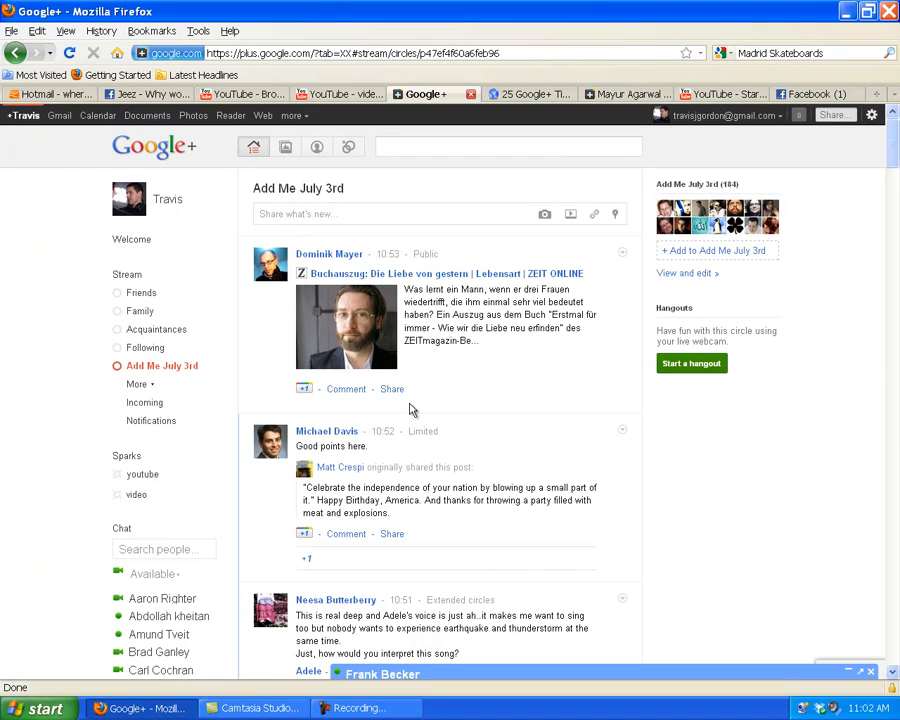
mouse_move(460, 400)
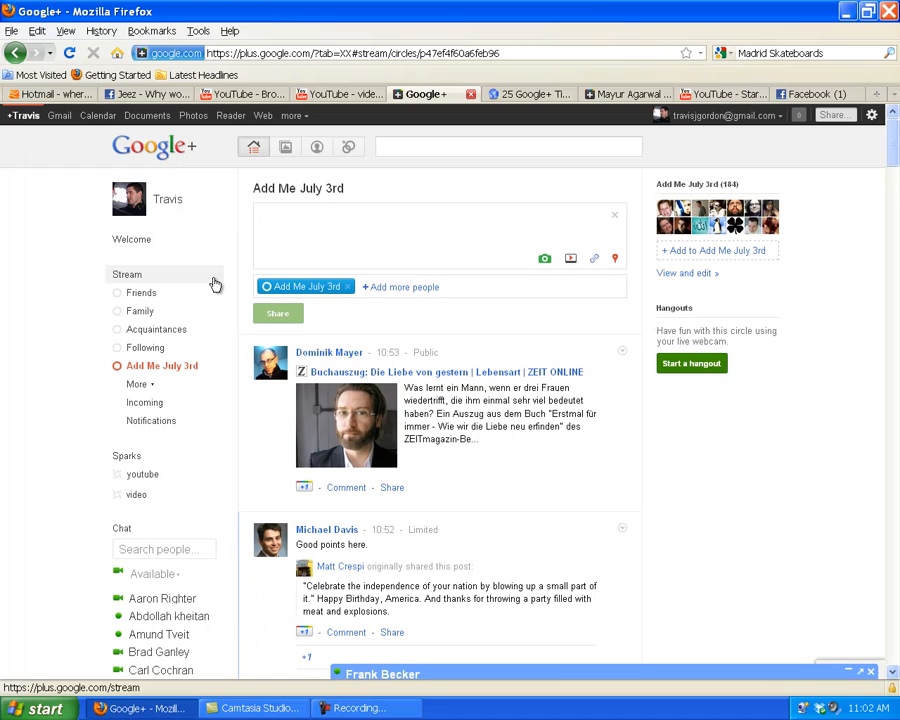
Return to the main Stream showing posts from every circle
click(122, 274)
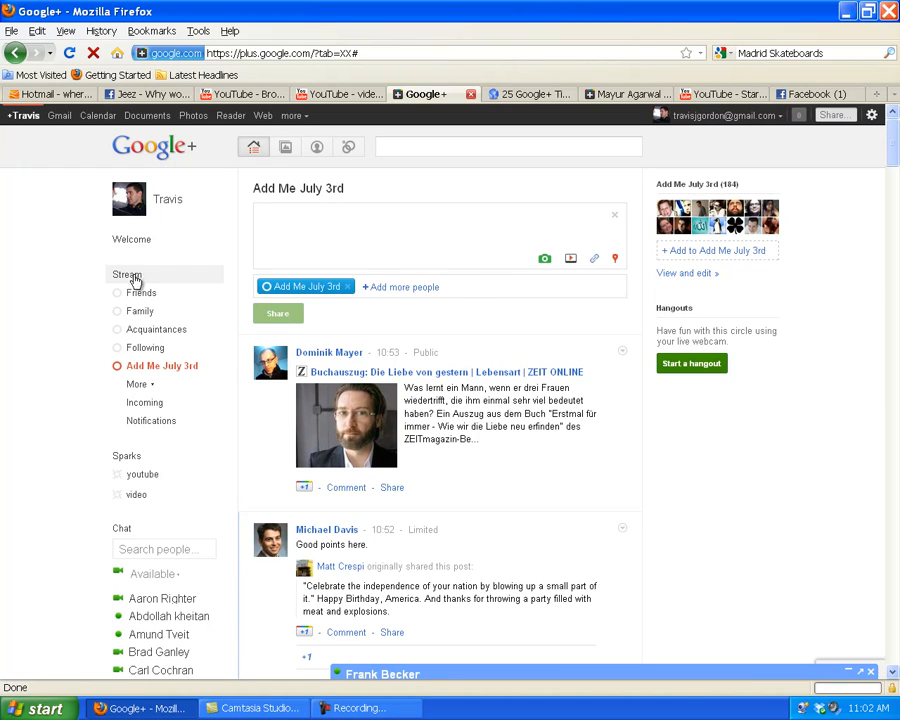
click(124, 274)
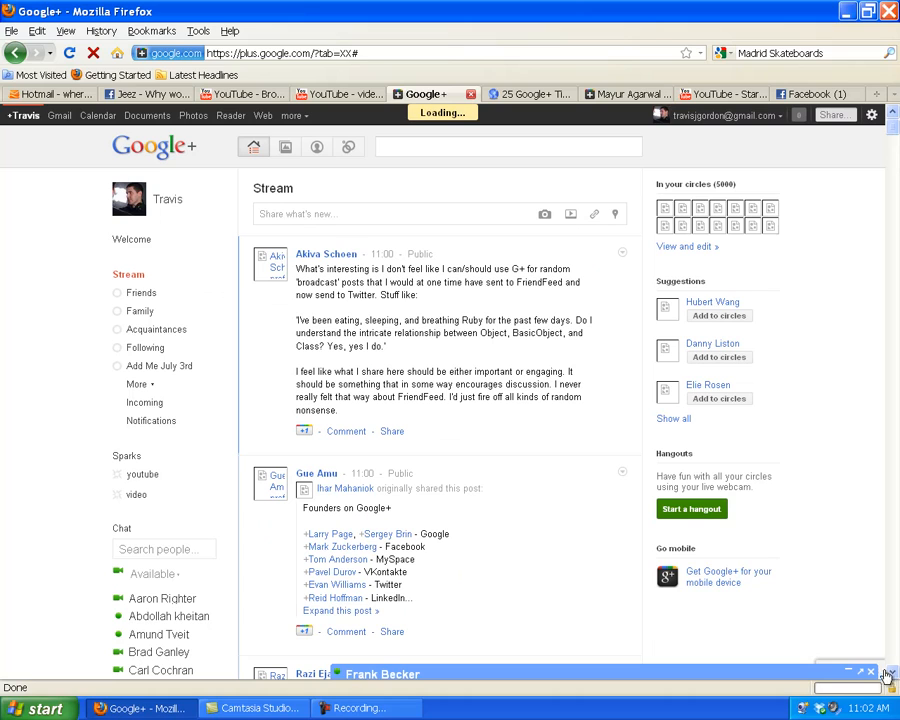
scroll(down, 3)
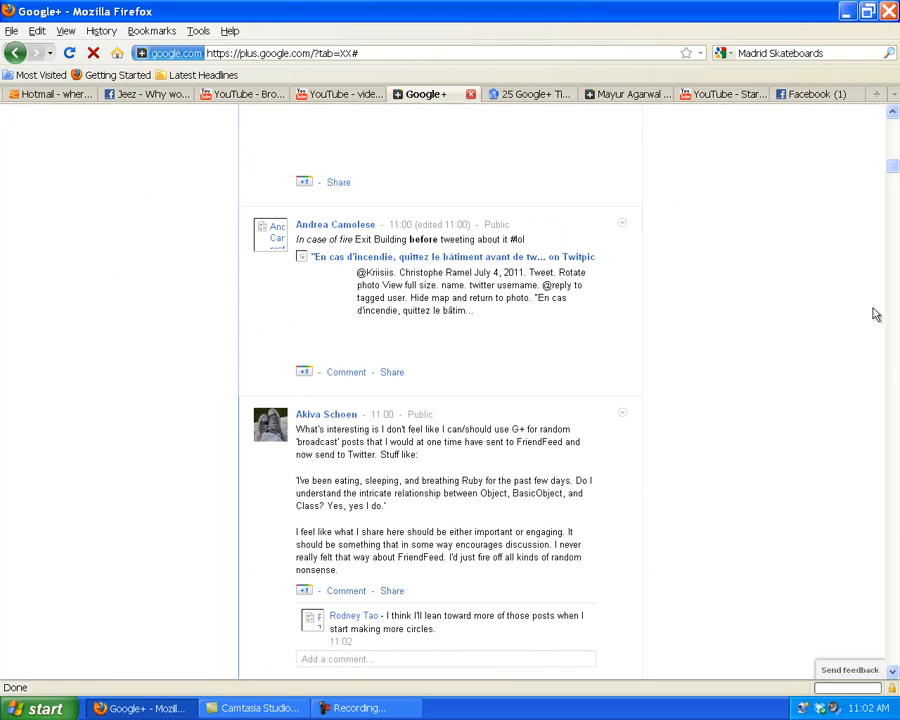
scroll(up, 3)
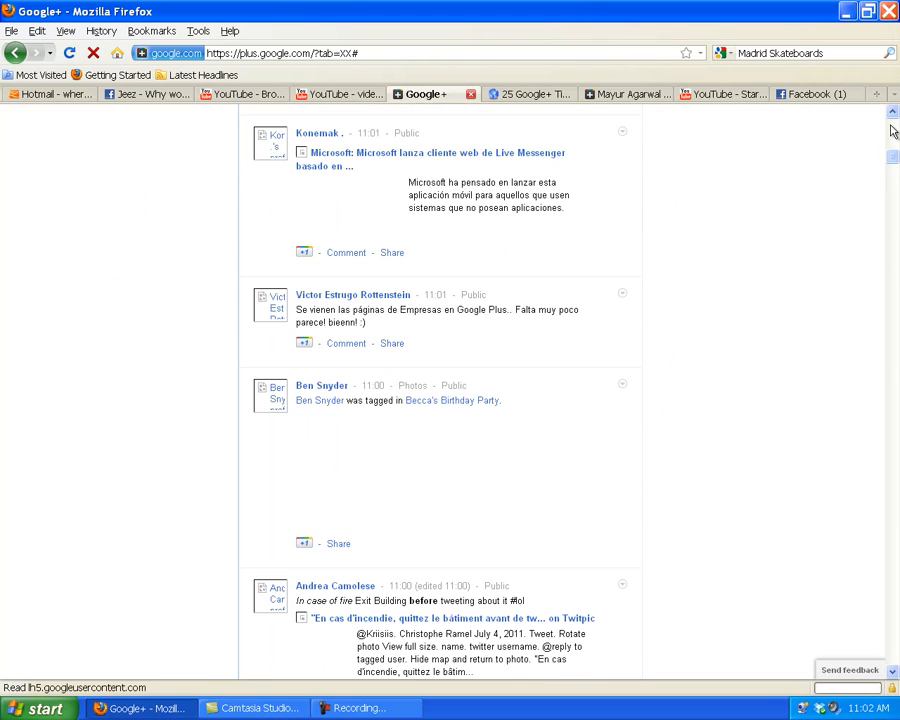
scroll(down, 3)
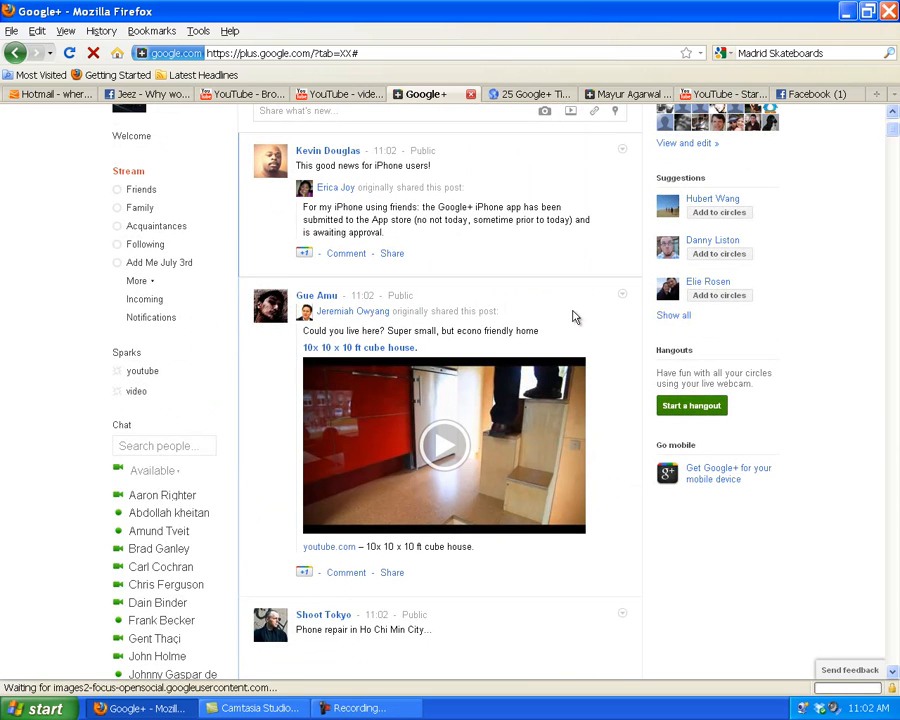
scroll(down, 3)
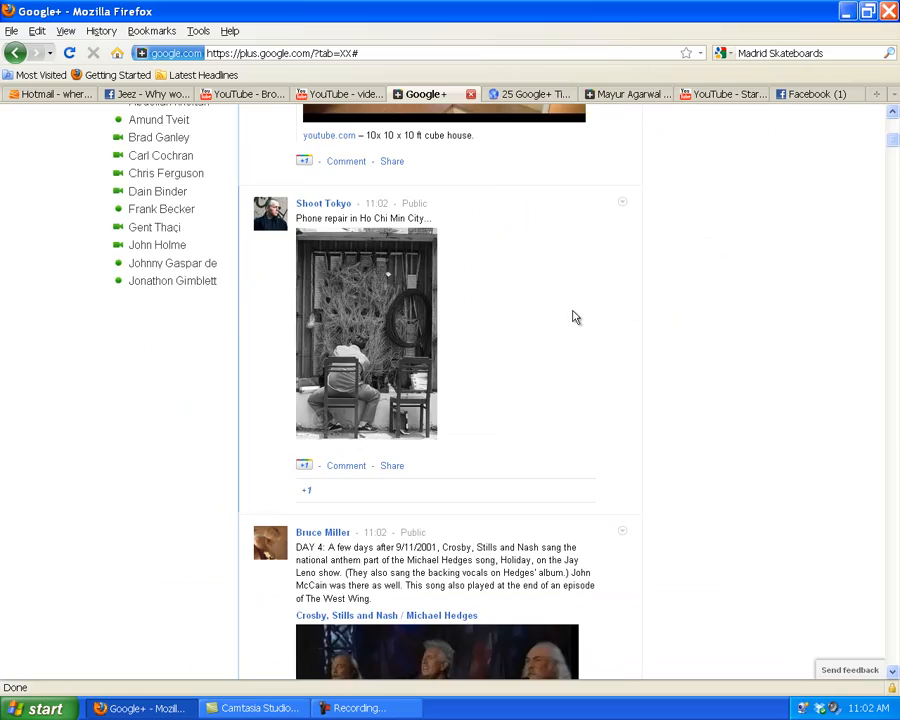
scroll(down, 3)
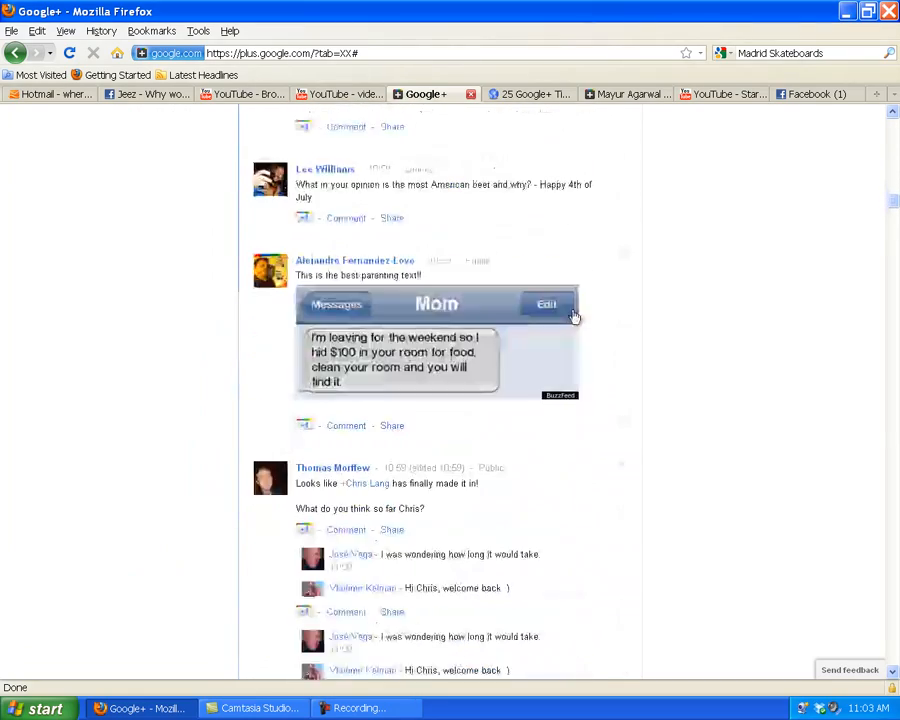
scroll(down, 3)
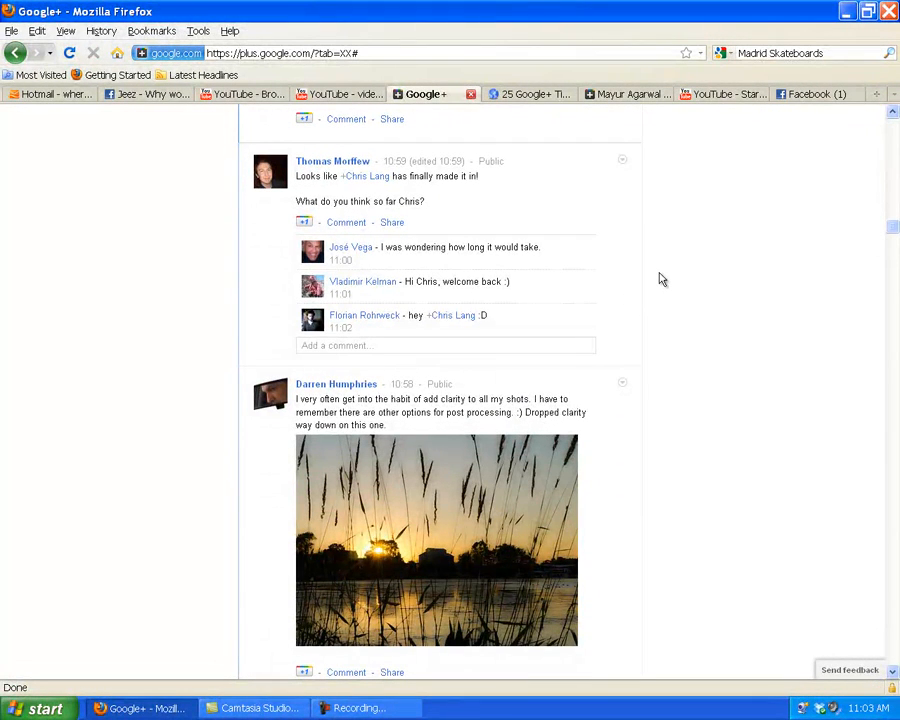
mouse_move(780, 268)
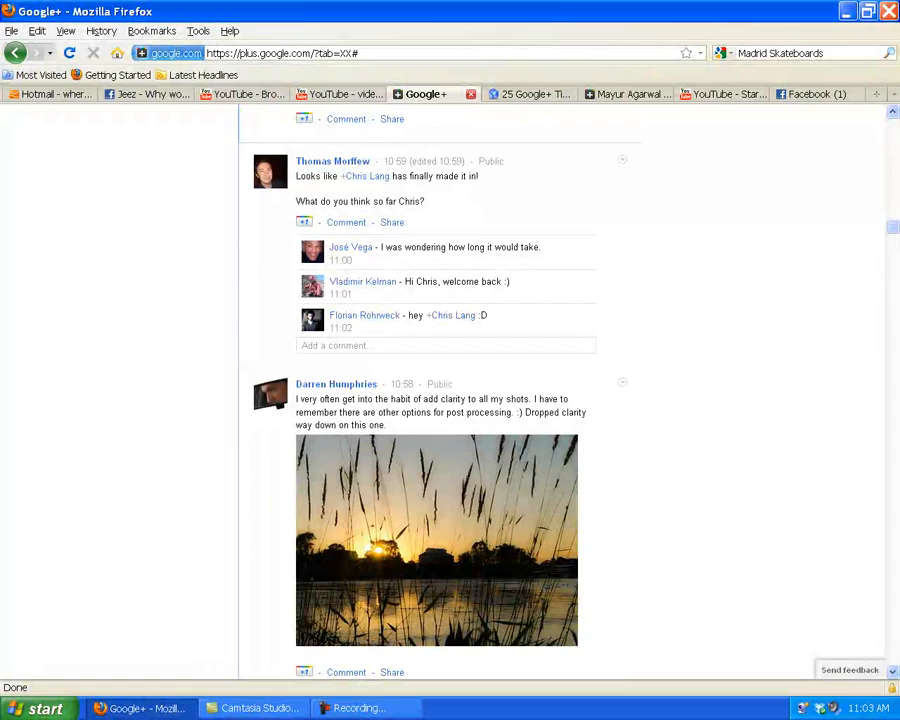
mouse_move(810, 232)
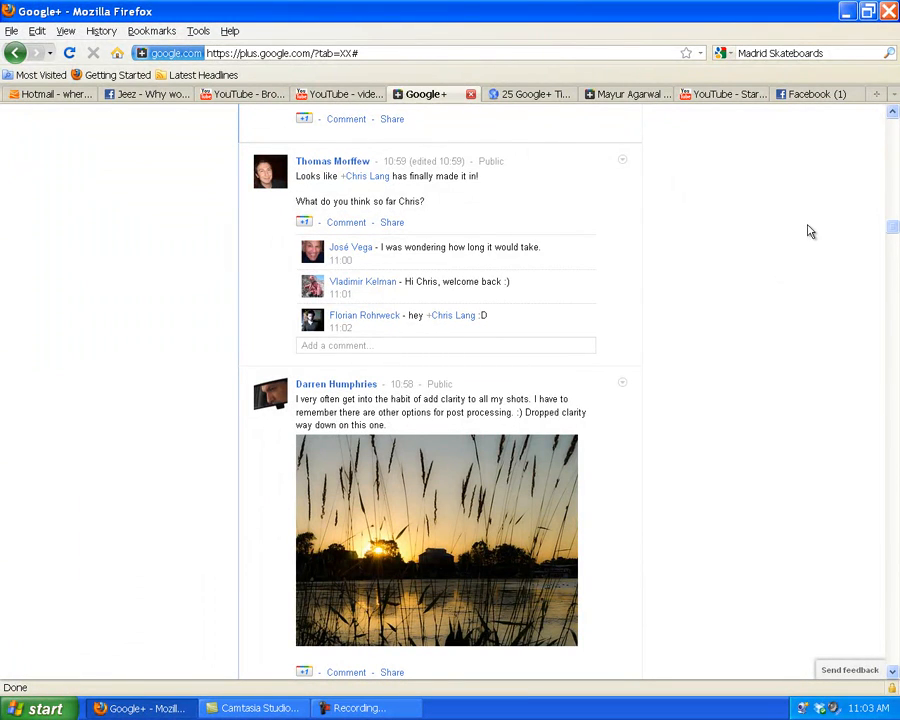